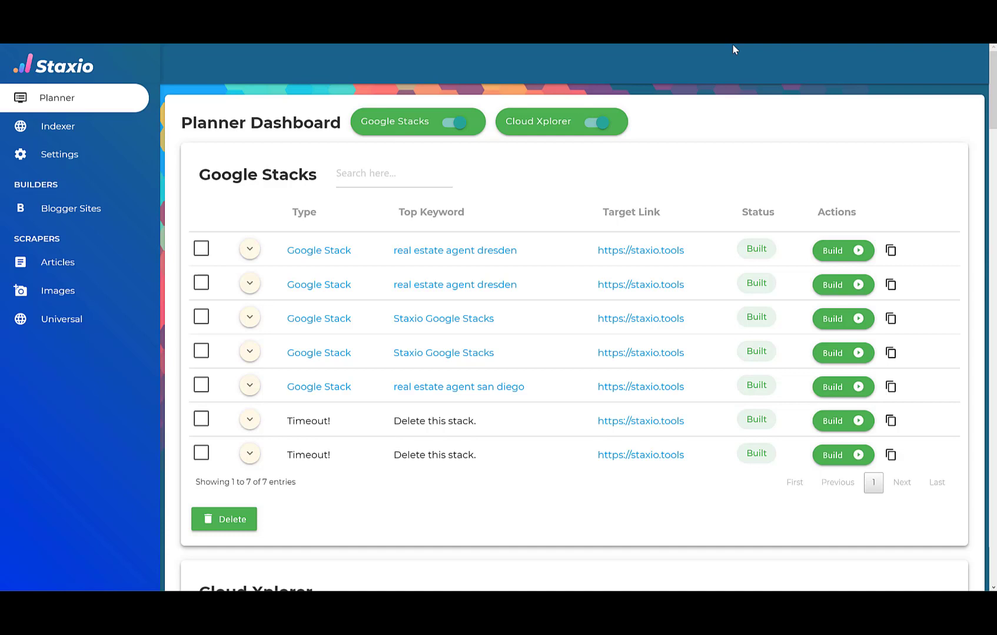
mouse_move(730, 53)
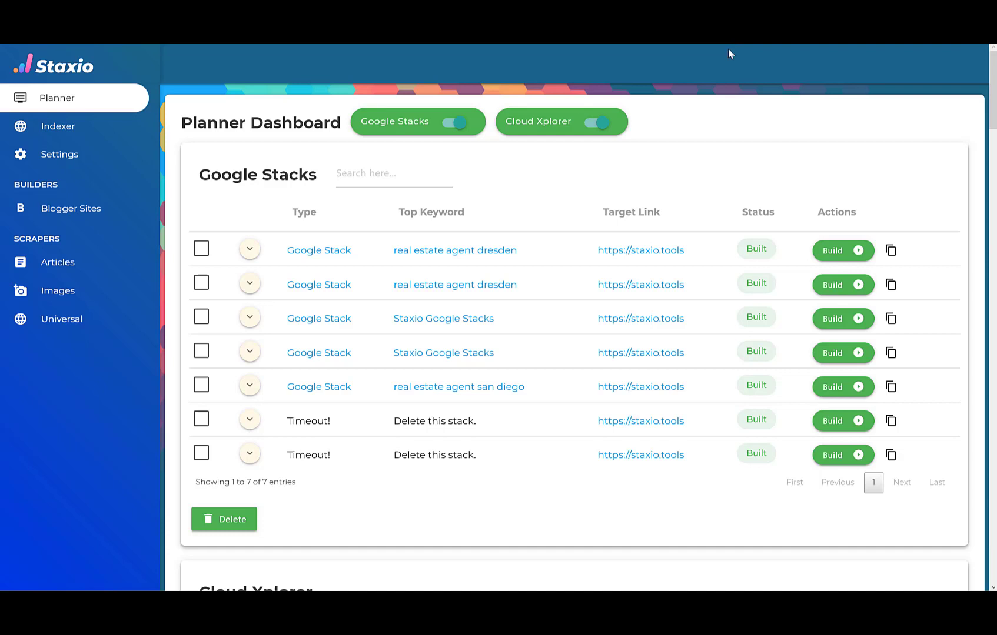
mouse_move(386, 148)
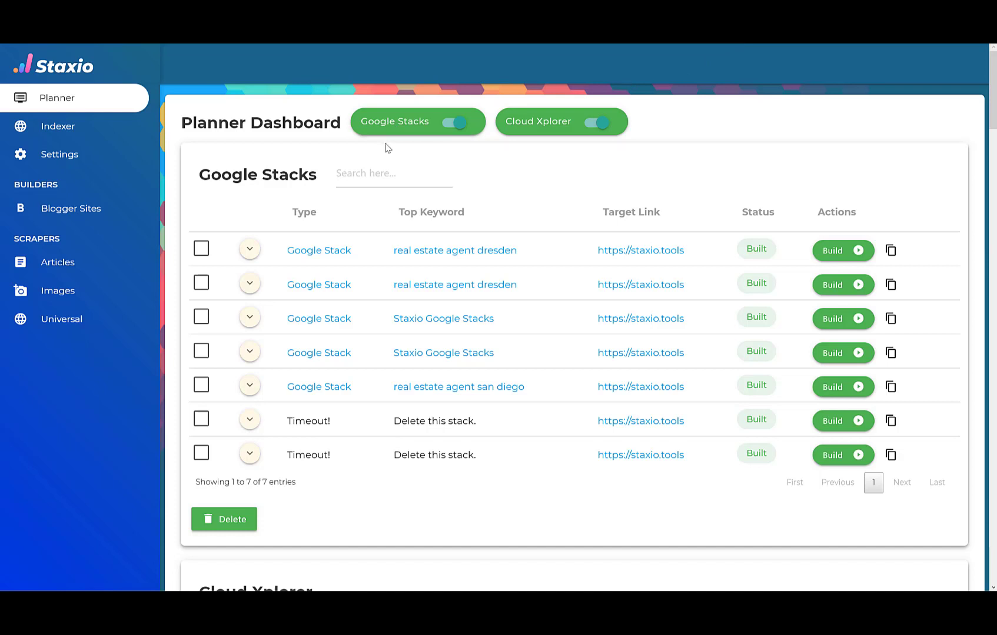
Switch off the Google Stacks section on the Planner Dashboard
click(453, 121)
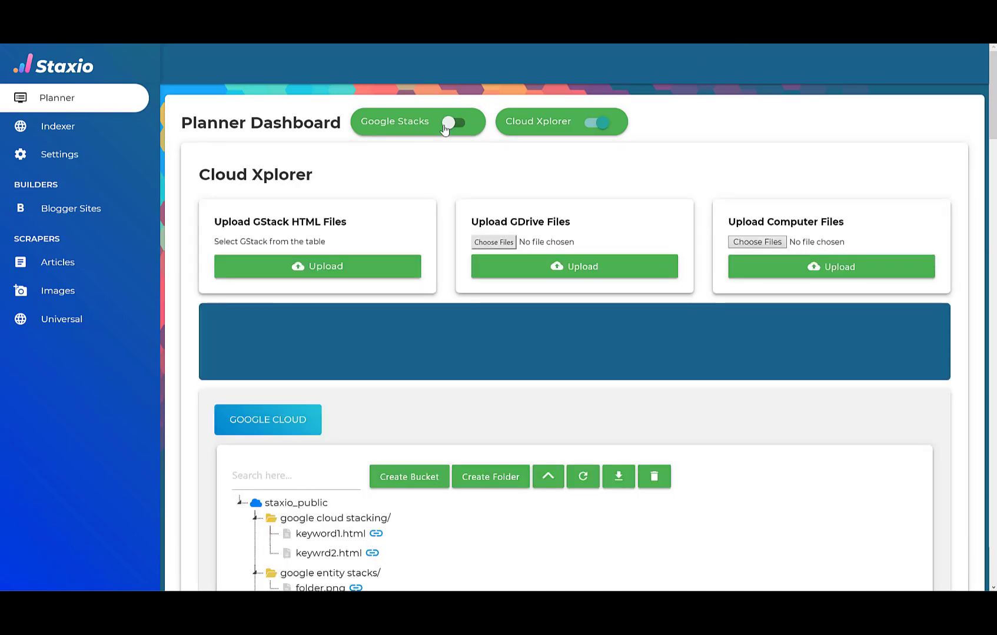
click(453, 121)
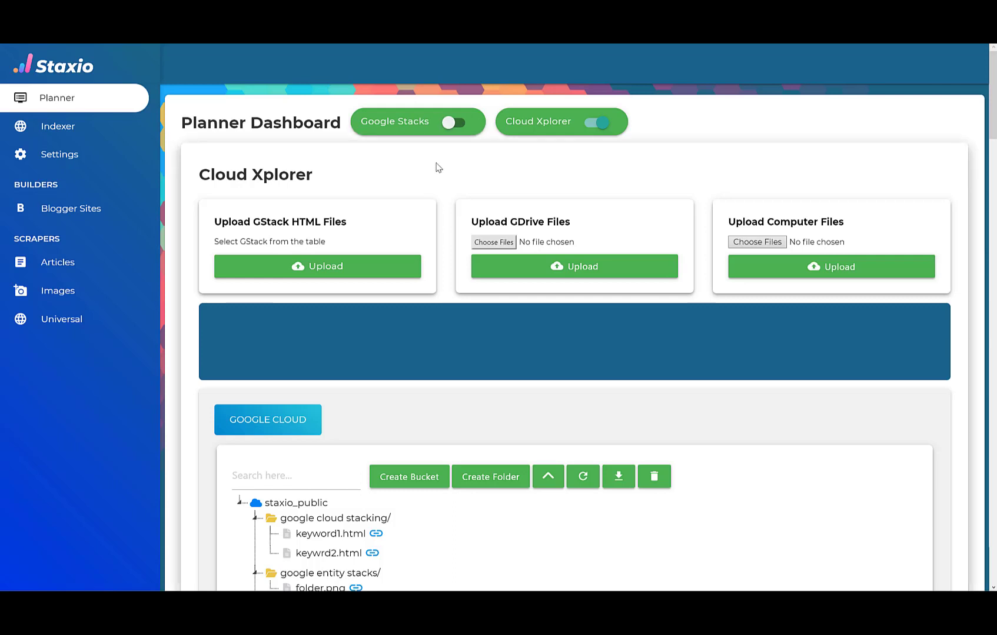
mouse_move(577, 134)
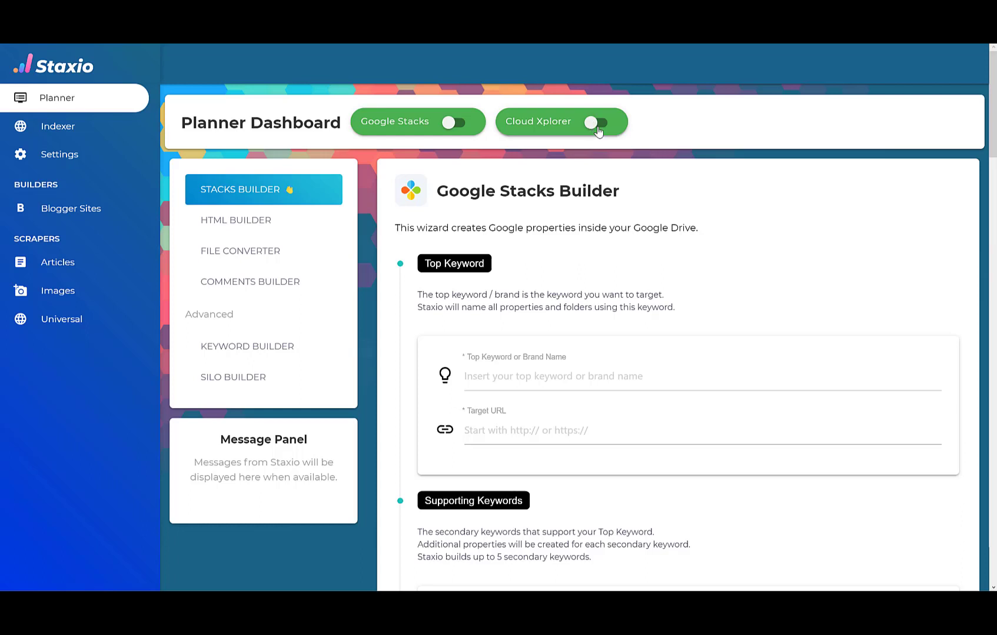
Switch the Cloud Xplorer panel back on in the dashboard header
click(593, 122)
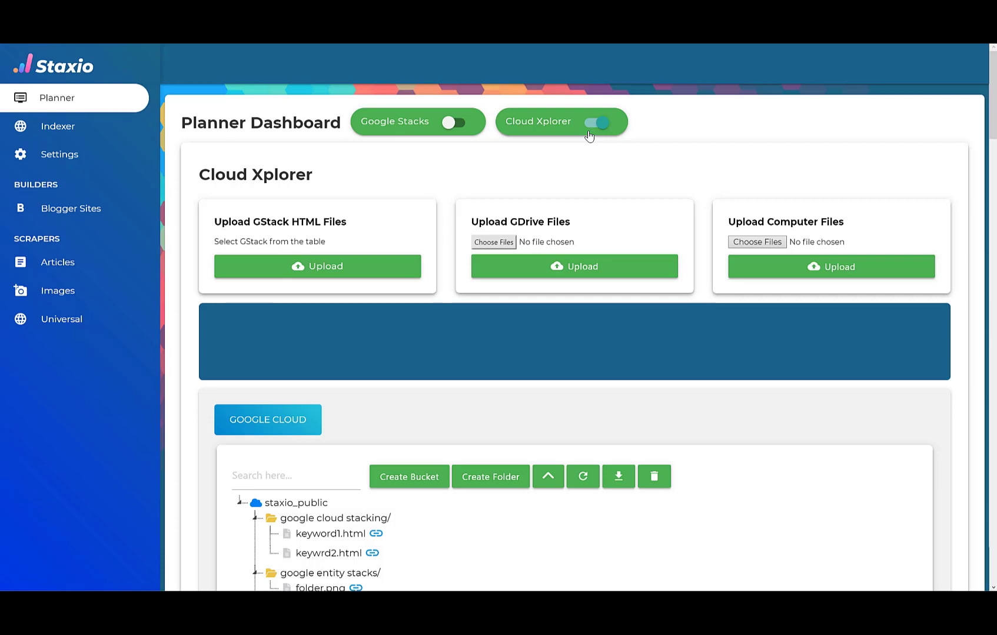
scroll(down, 3)
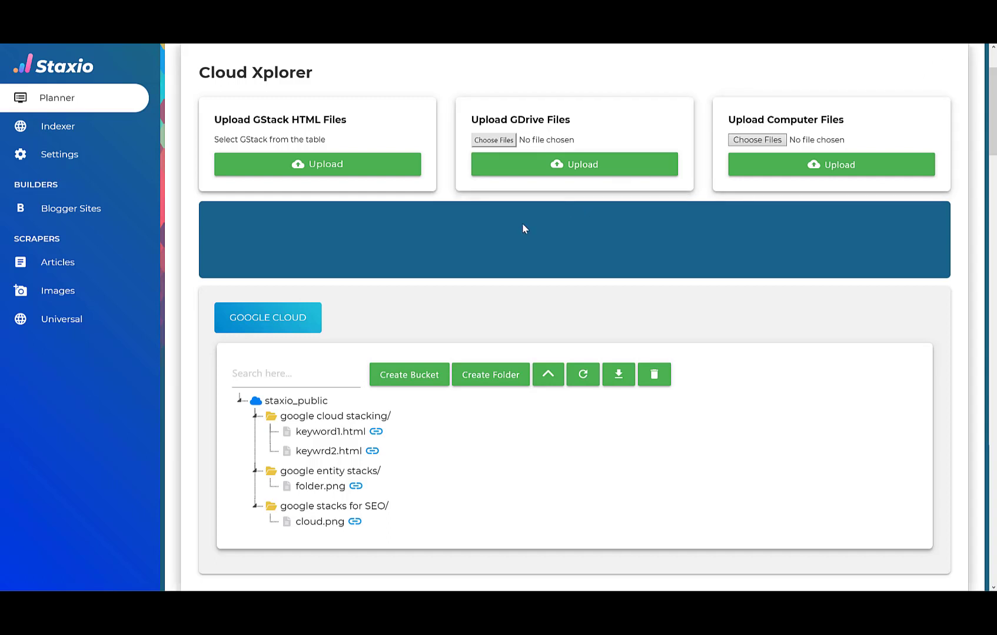
click(295, 401)
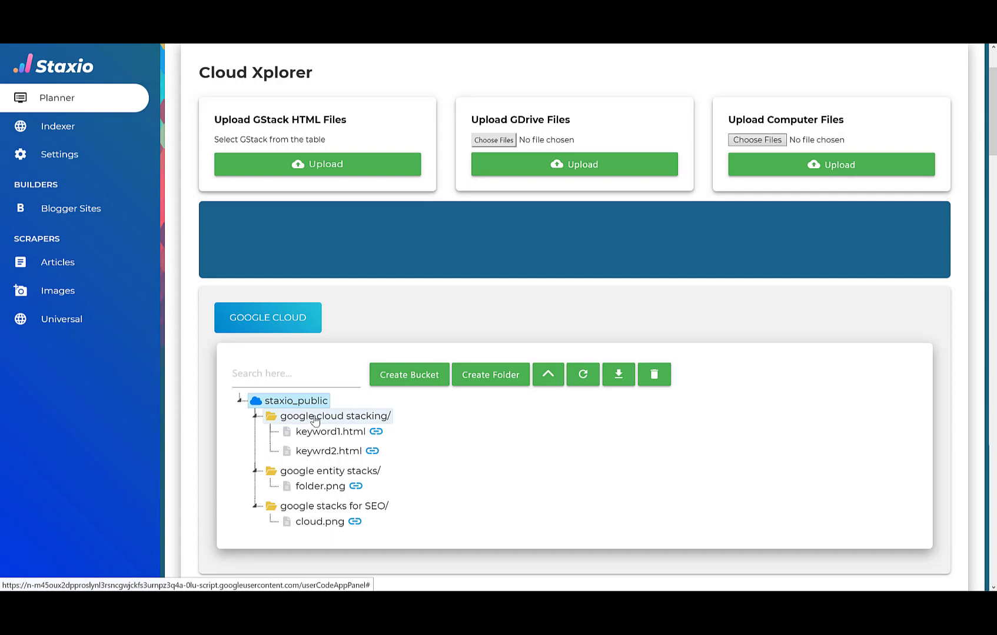
click(335, 415)
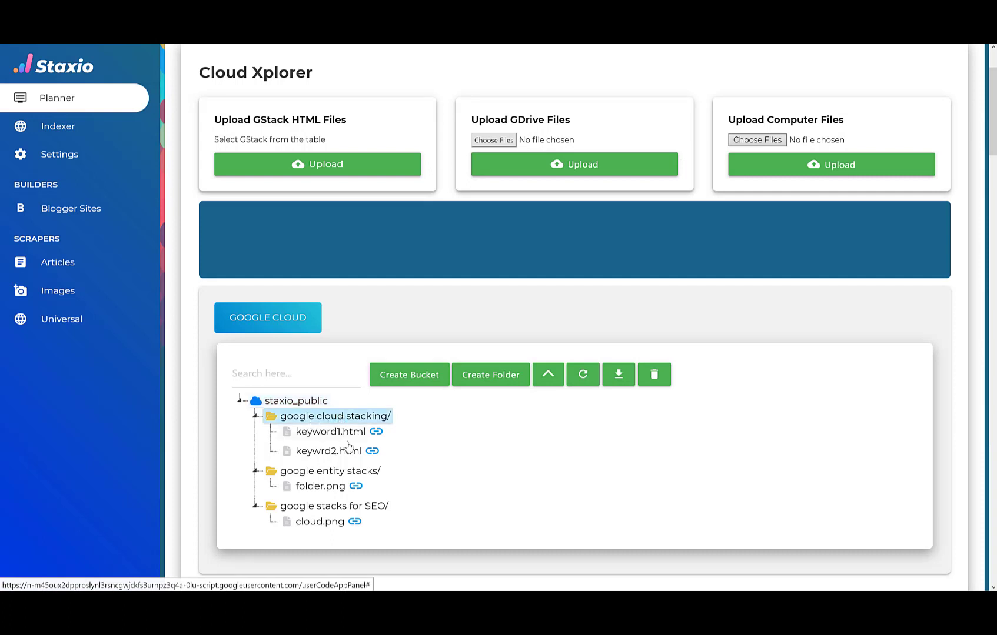
click(329, 471)
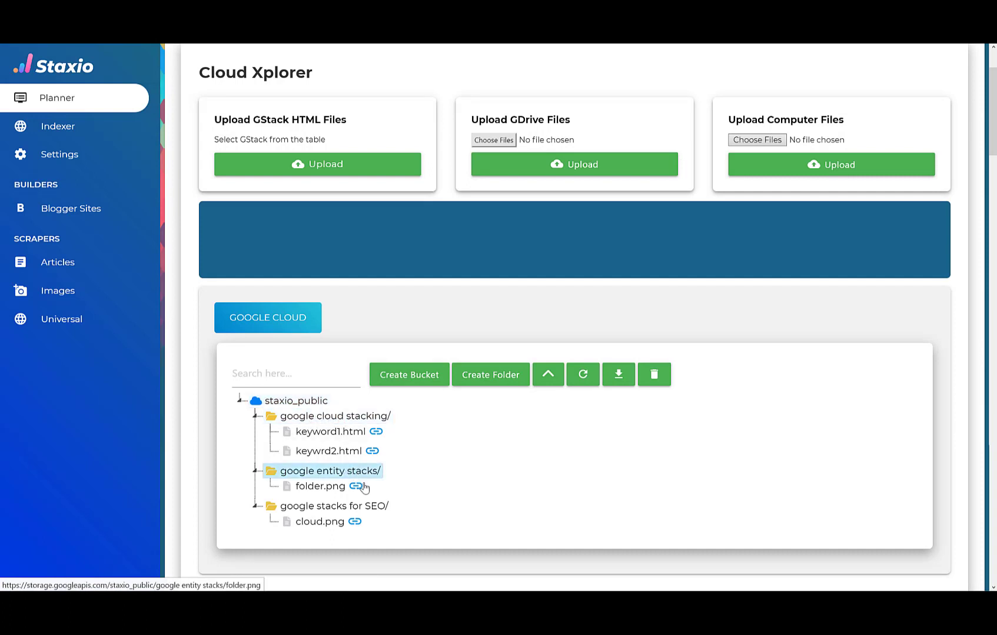
click(327, 507)
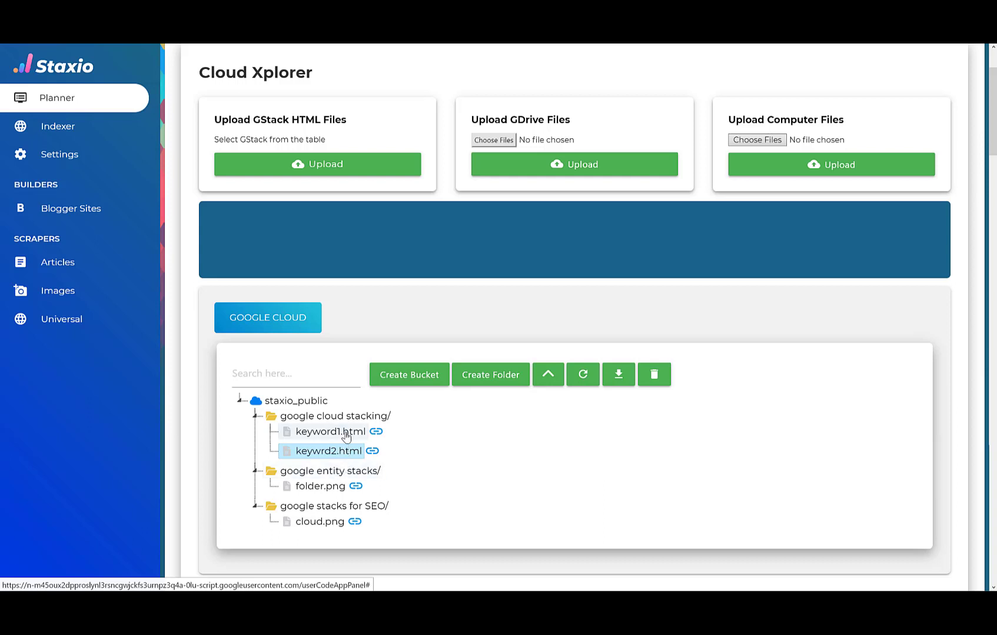
click(330, 431)
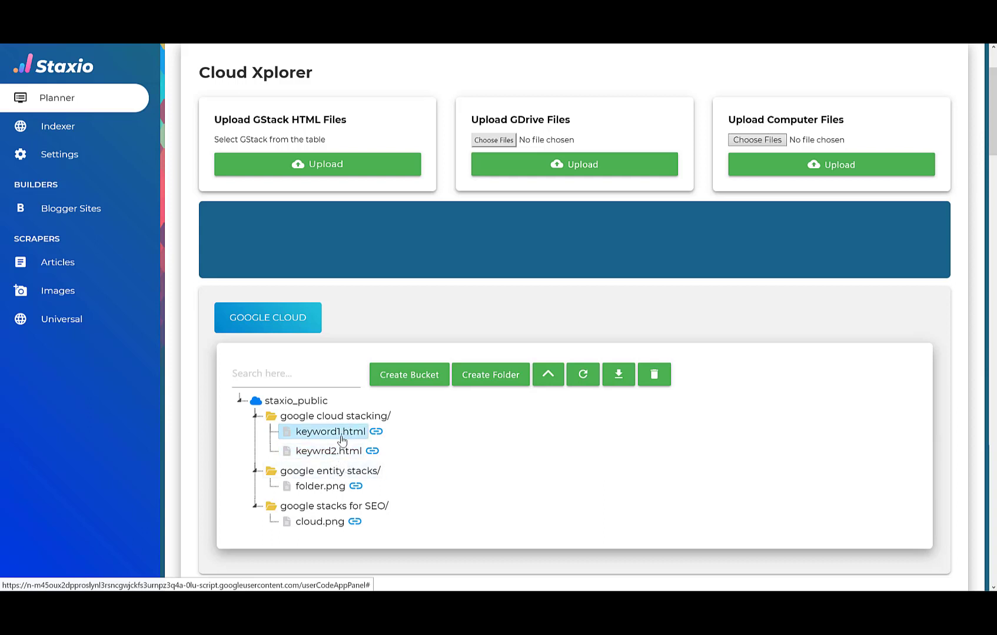
mouse_move(320, 523)
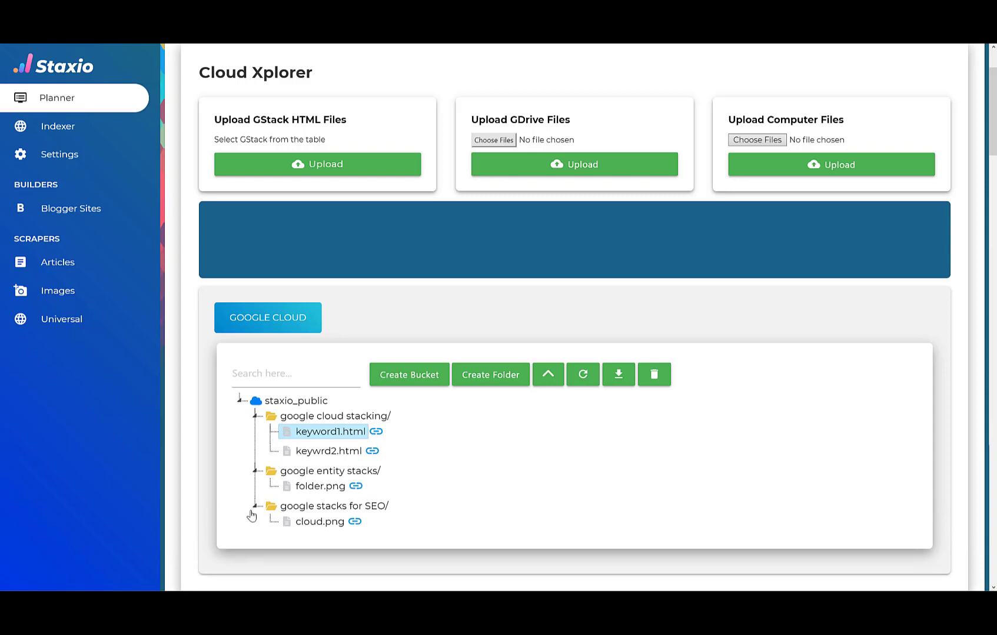
click(247, 400)
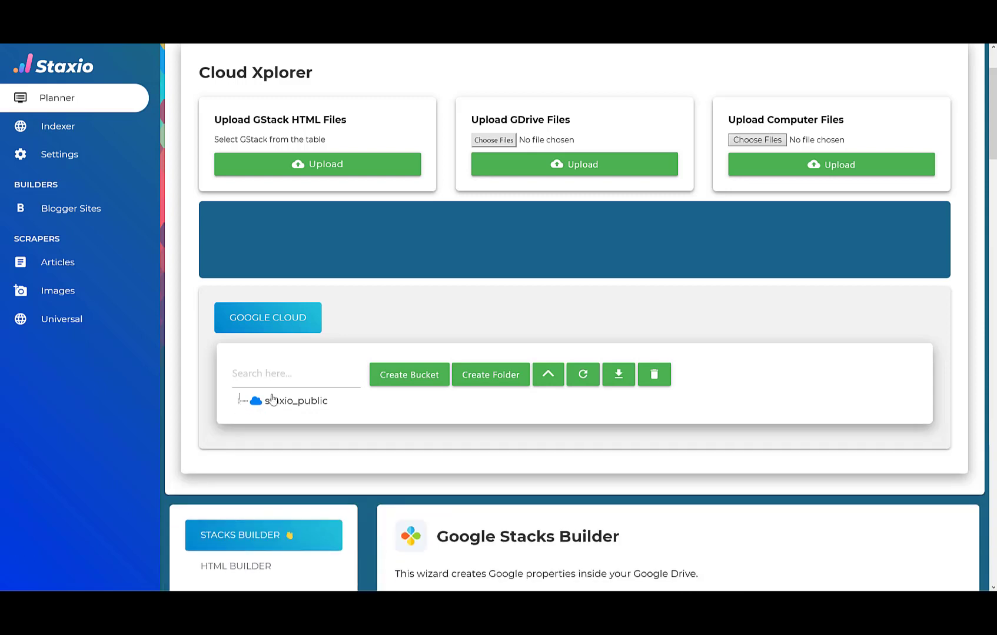
mouse_move(546, 374)
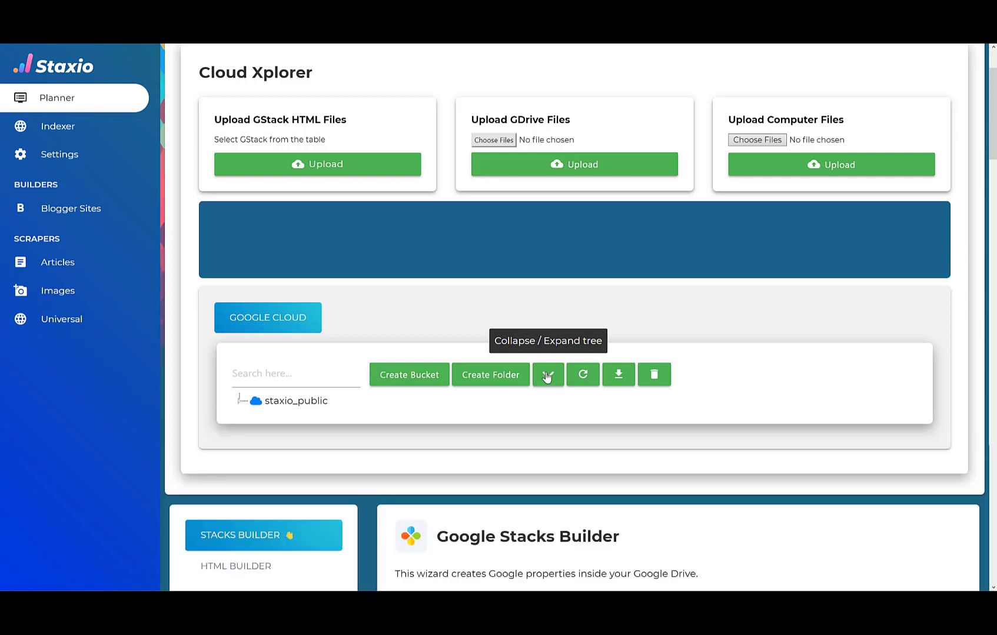
click(547, 374)
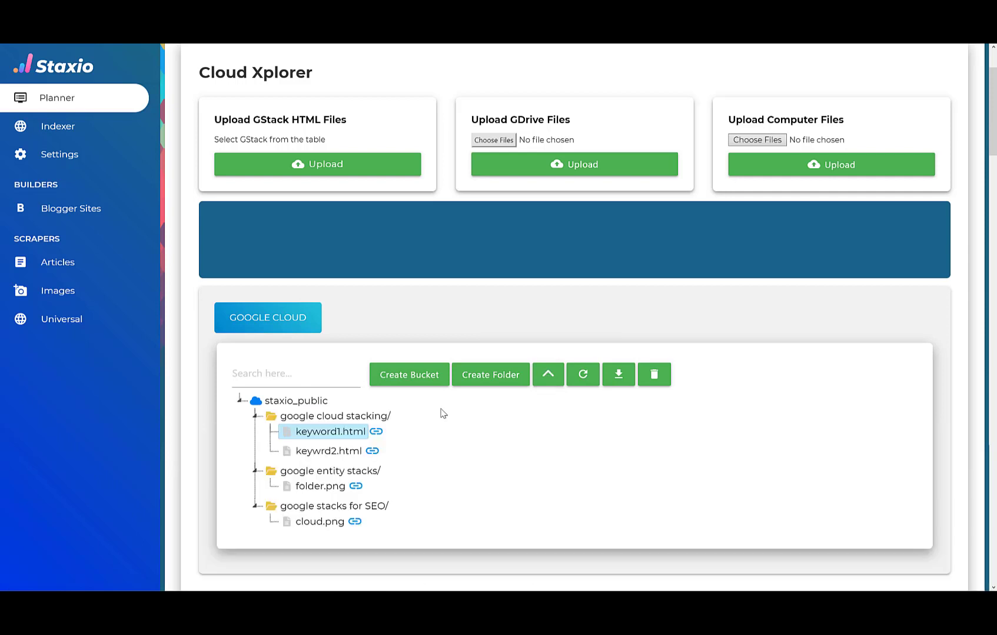
mouse_move(485, 341)
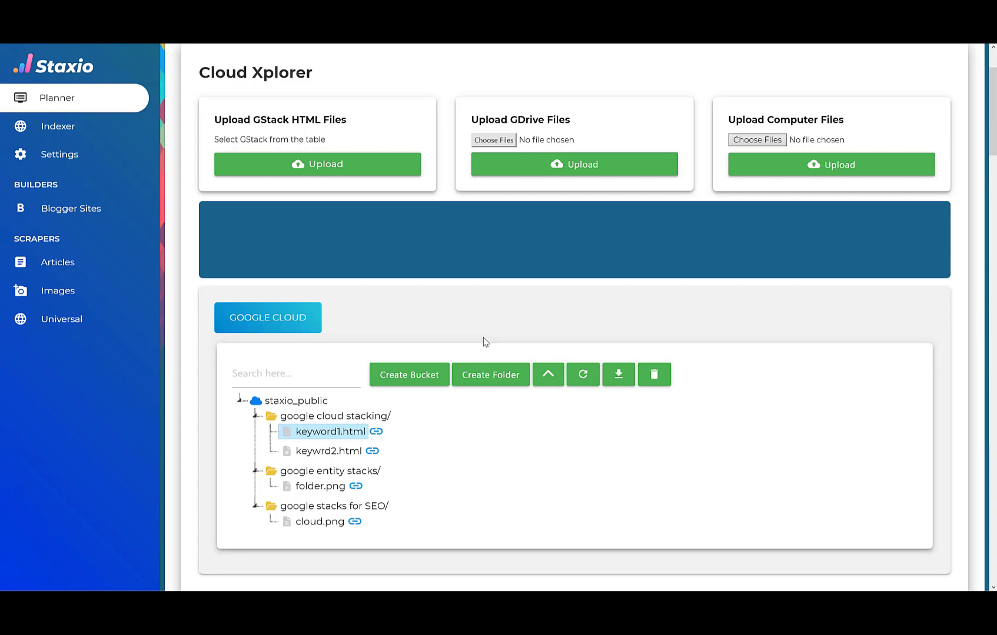
mouse_move(399, 419)
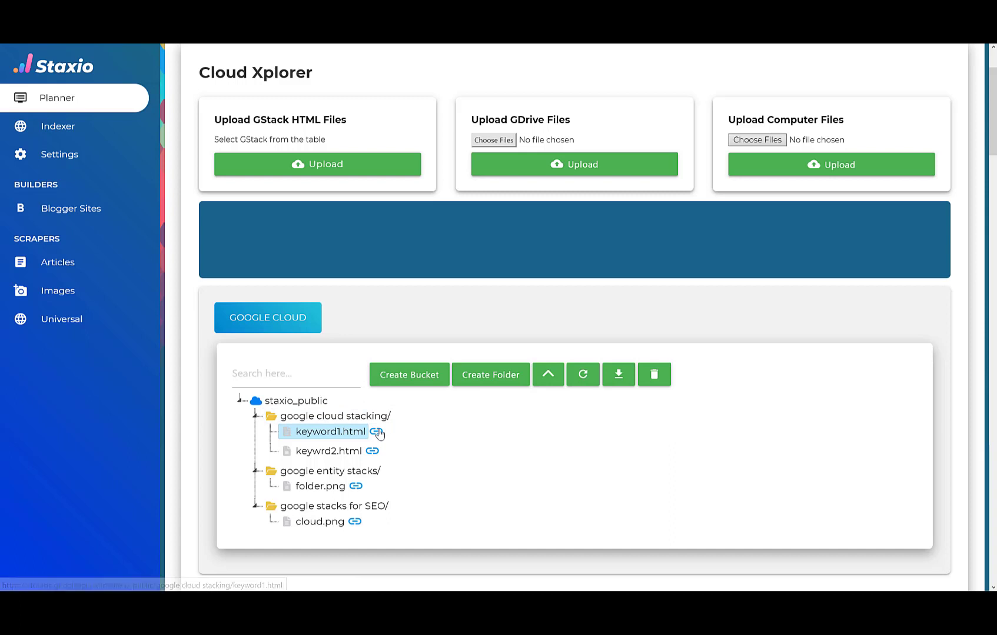
click(378, 431)
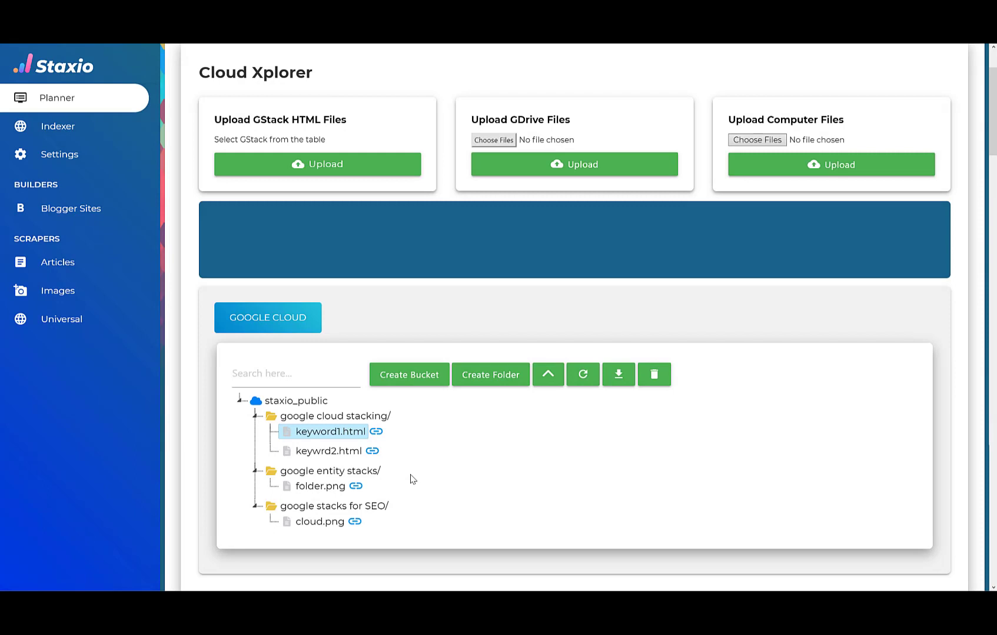
mouse_move(355, 523)
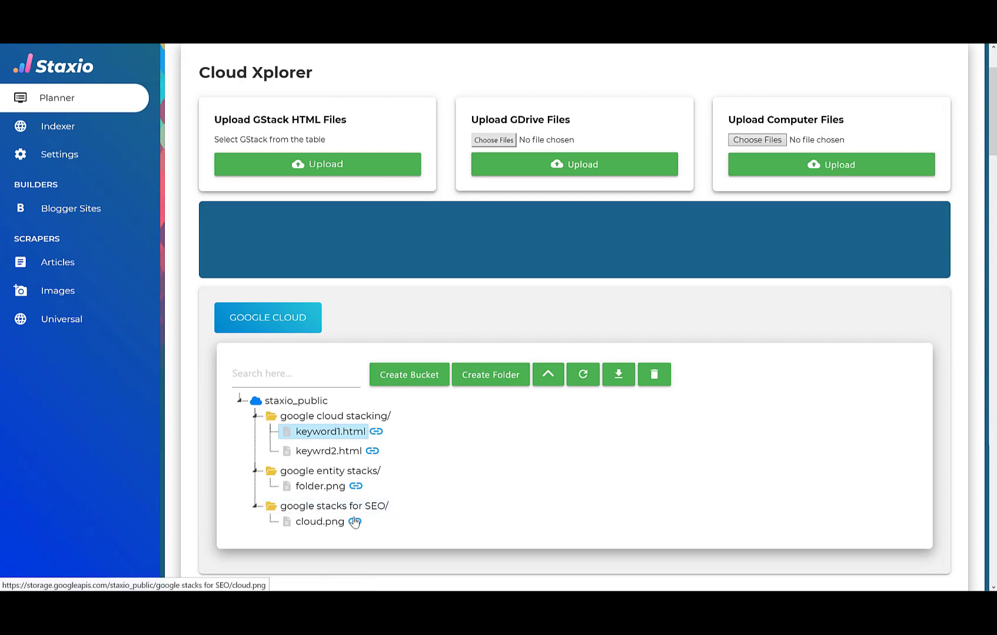
click(112, 58)
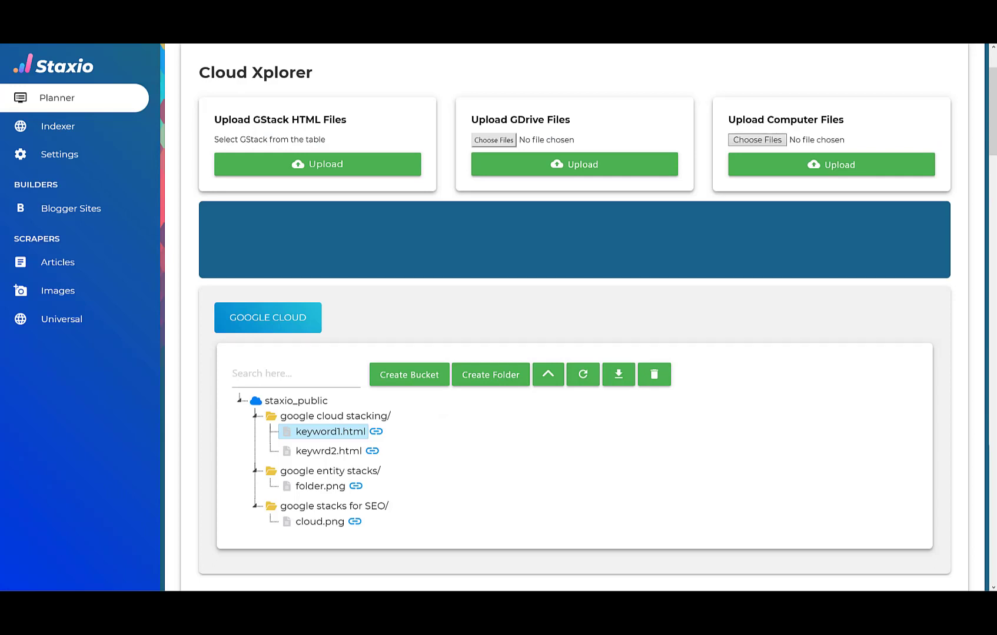
mouse_move(199, 191)
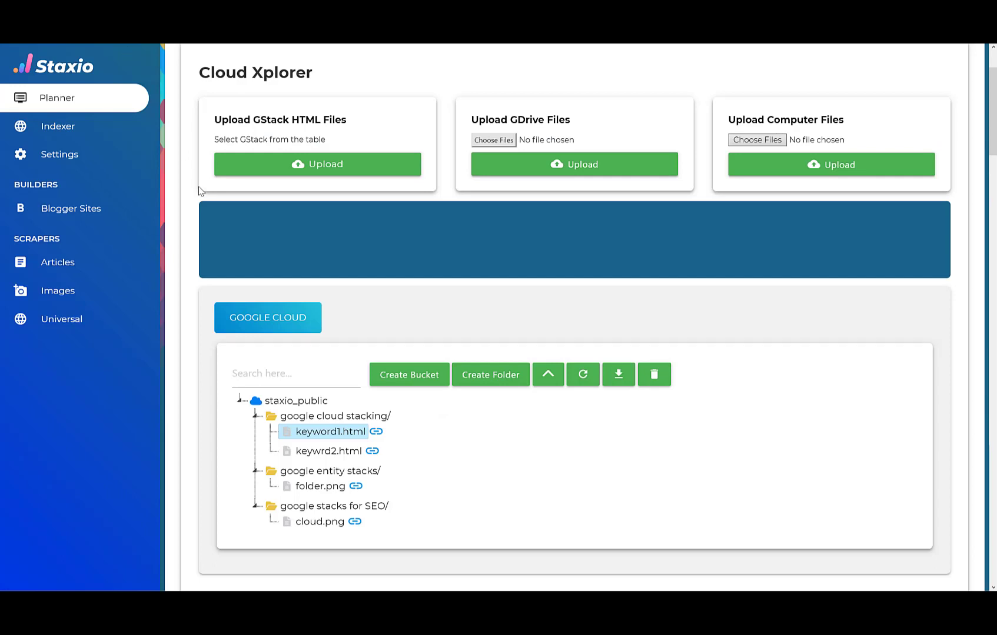
click(329, 451)
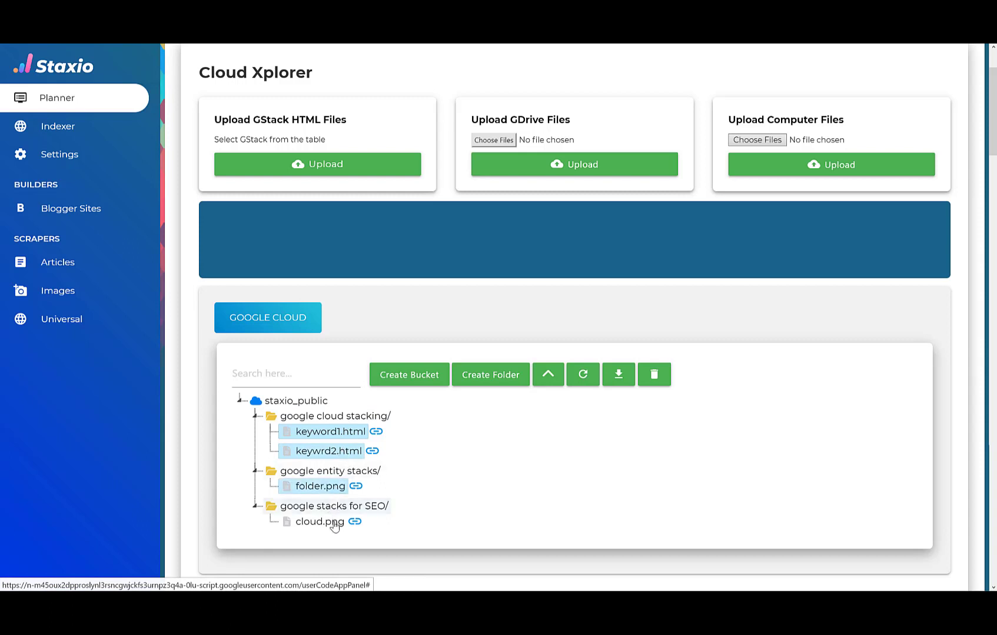
click(318, 522)
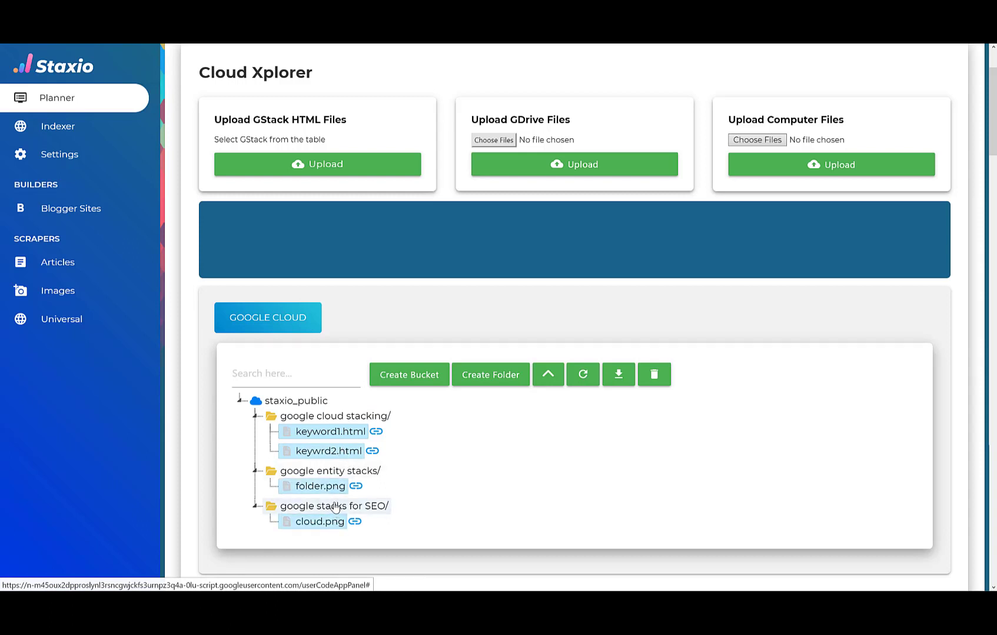
click(332, 507)
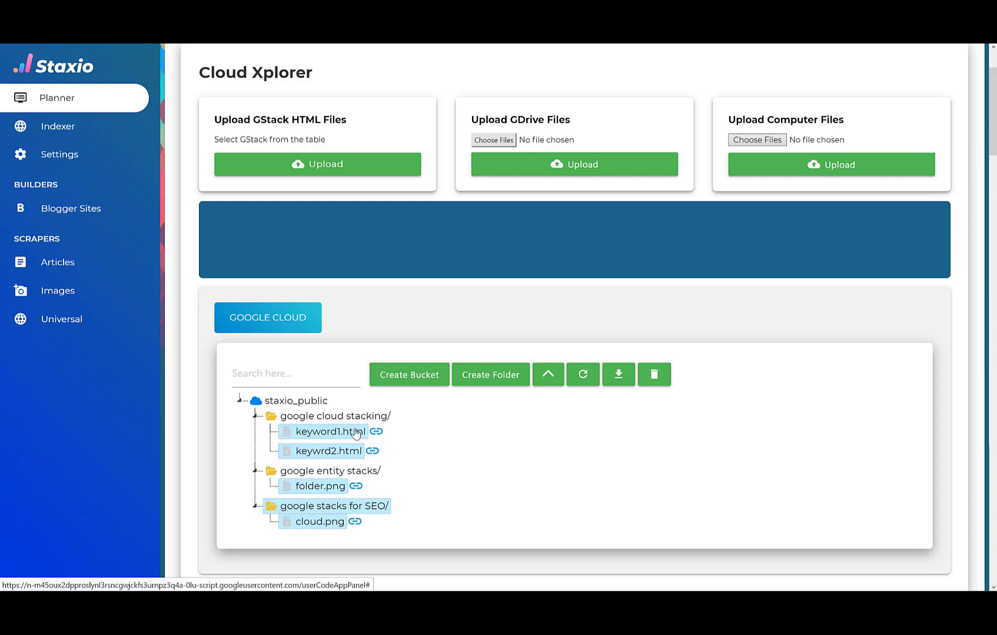
click(335, 416)
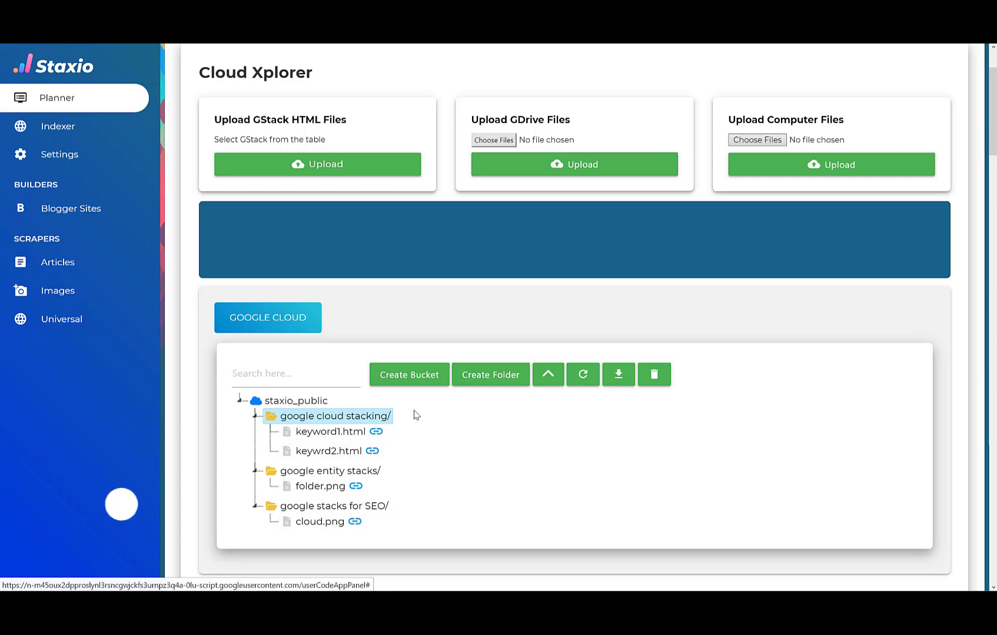
Create a new bucket named newpublicbucketautomatically, then select keywrd2.html in the tree
click(409, 374)
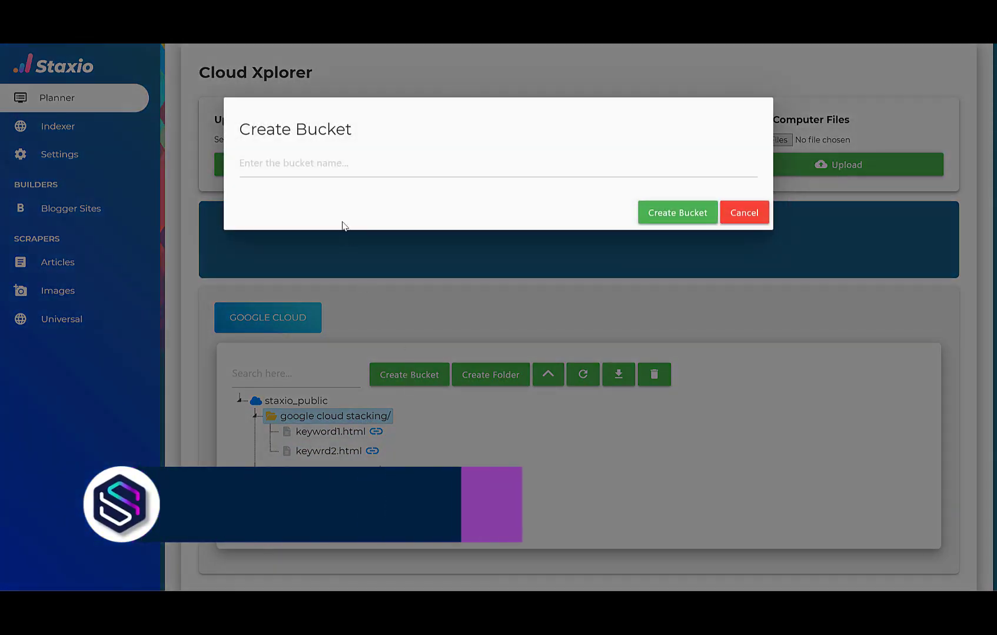
click(496, 163)
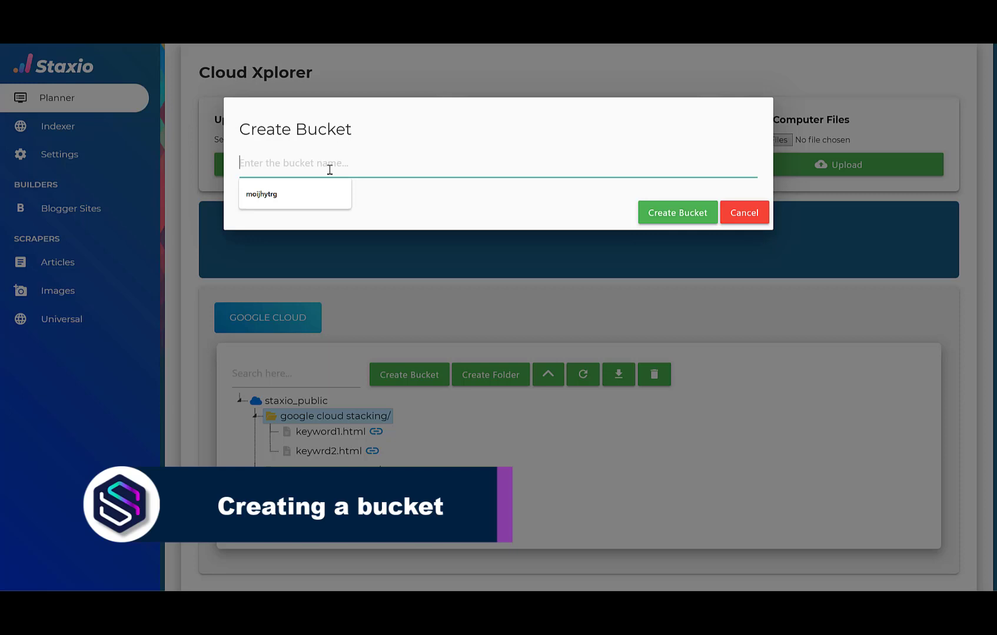
text(newpublic)
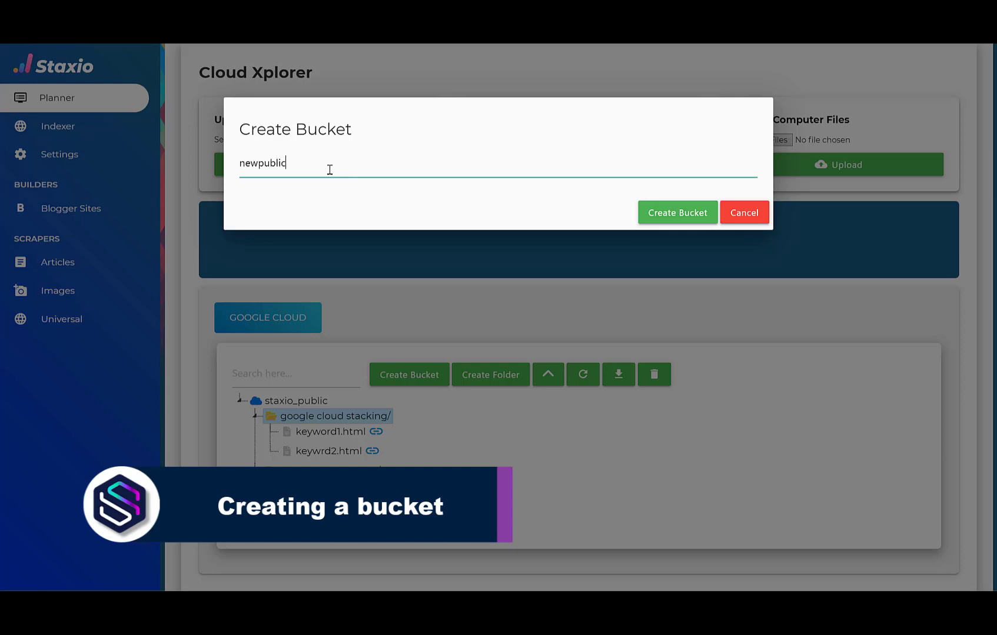
text(bucketauto)
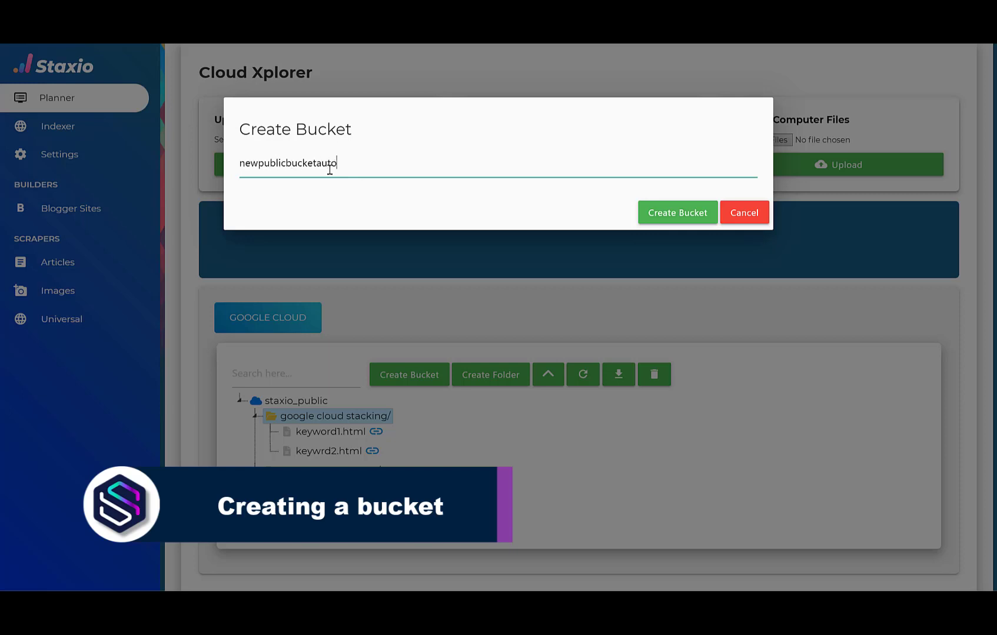
text(matically)
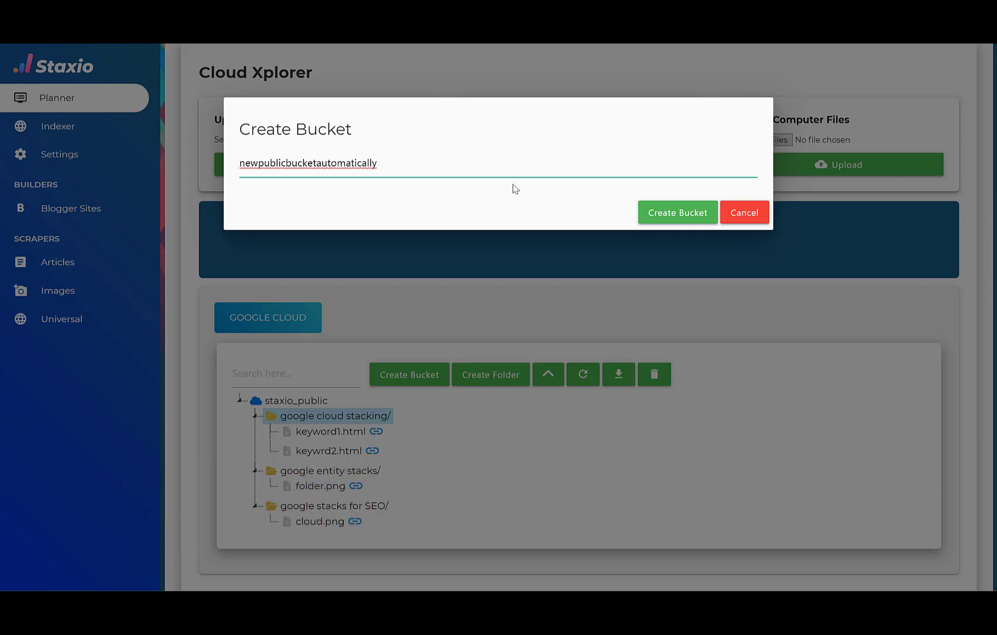
click(676, 212)
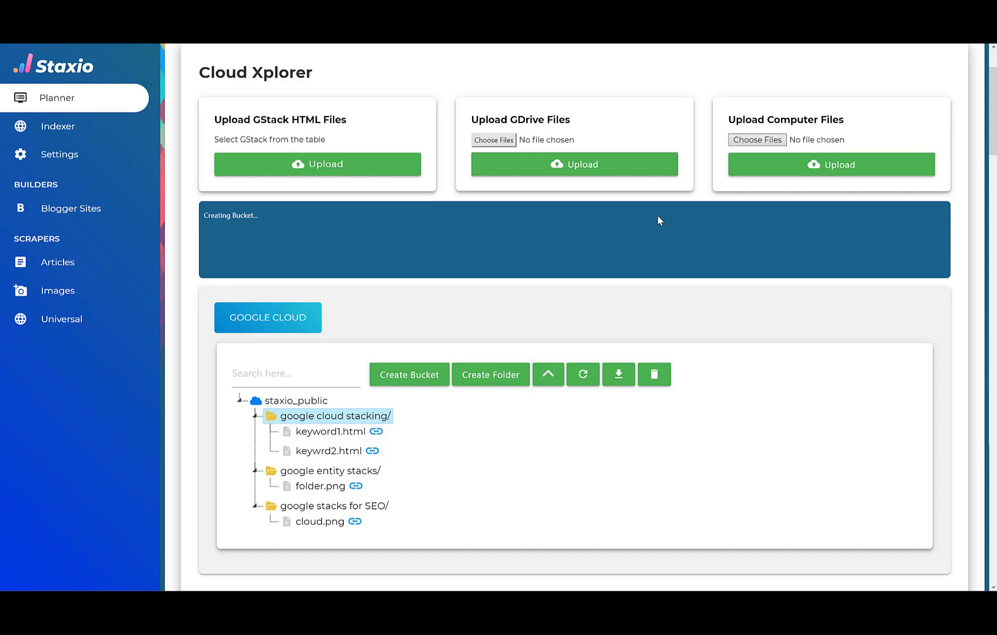
click(409, 374)
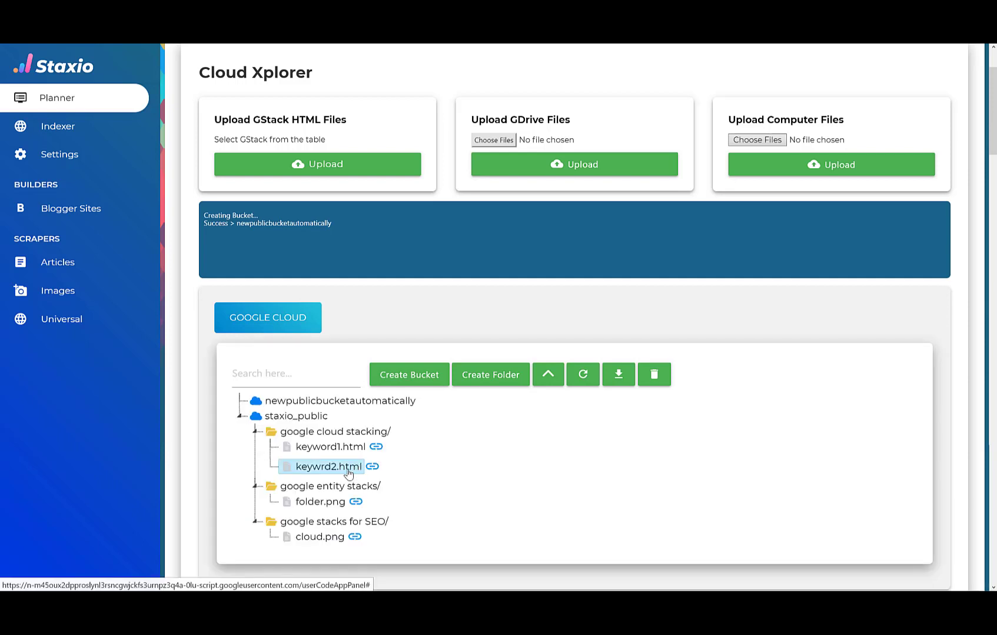
mouse_move(436, 462)
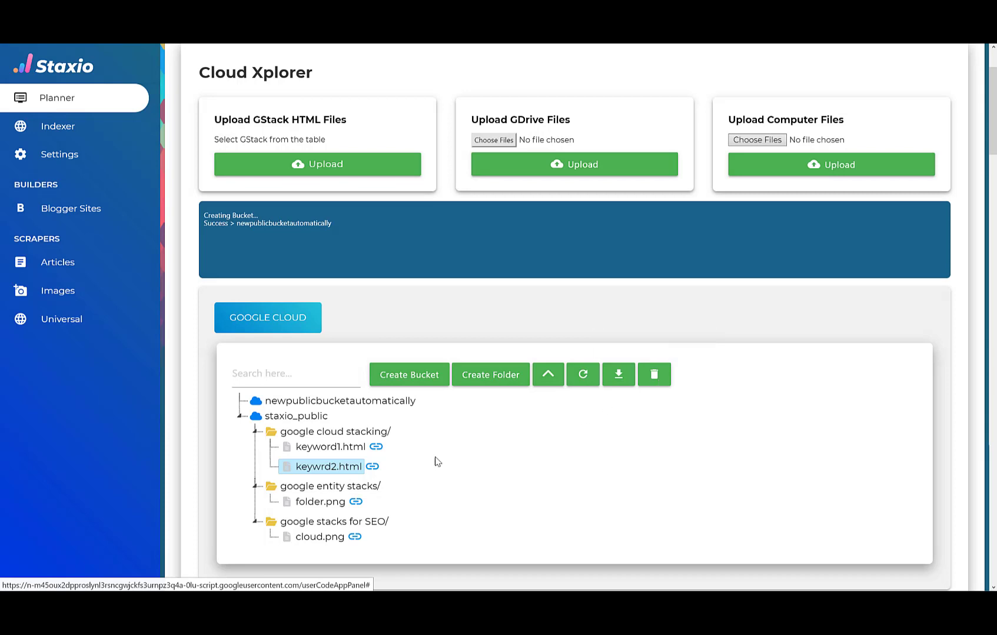
mouse_move(653, 374)
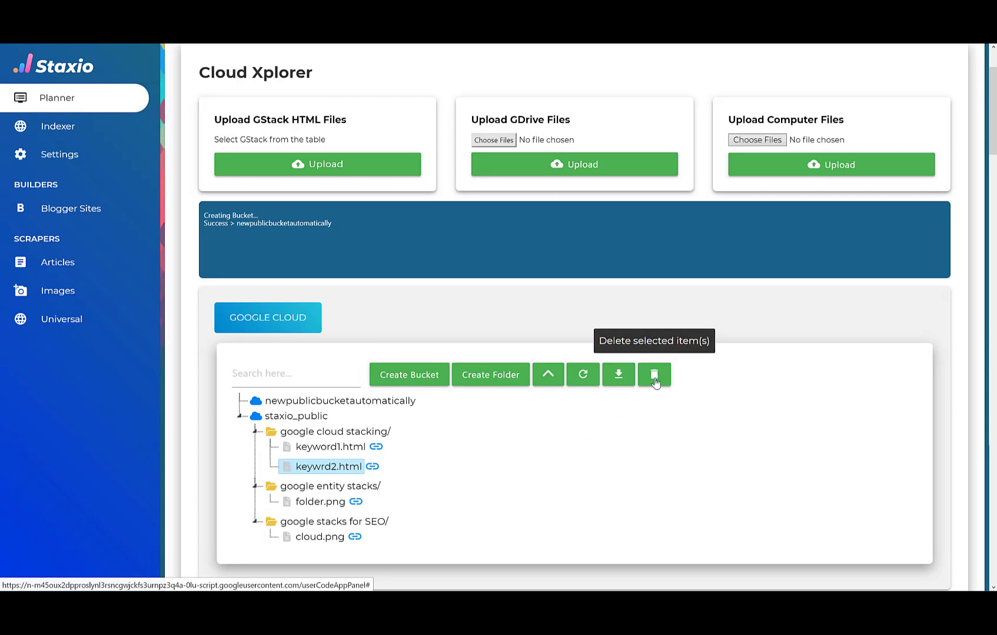
Delete the selected keywrd2.html from the google cloud stacking folder
click(653, 374)
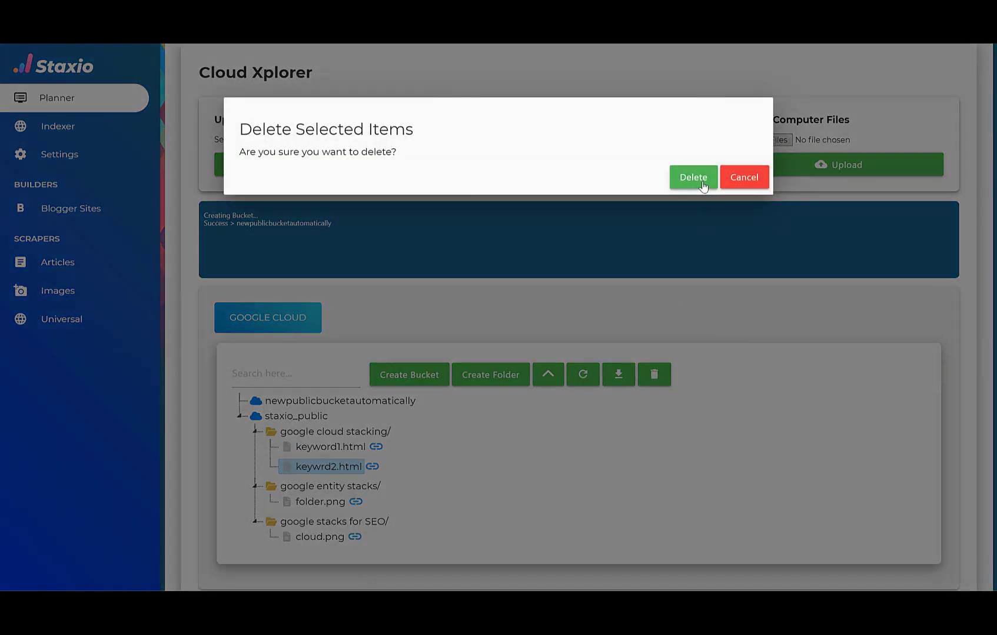
click(693, 177)
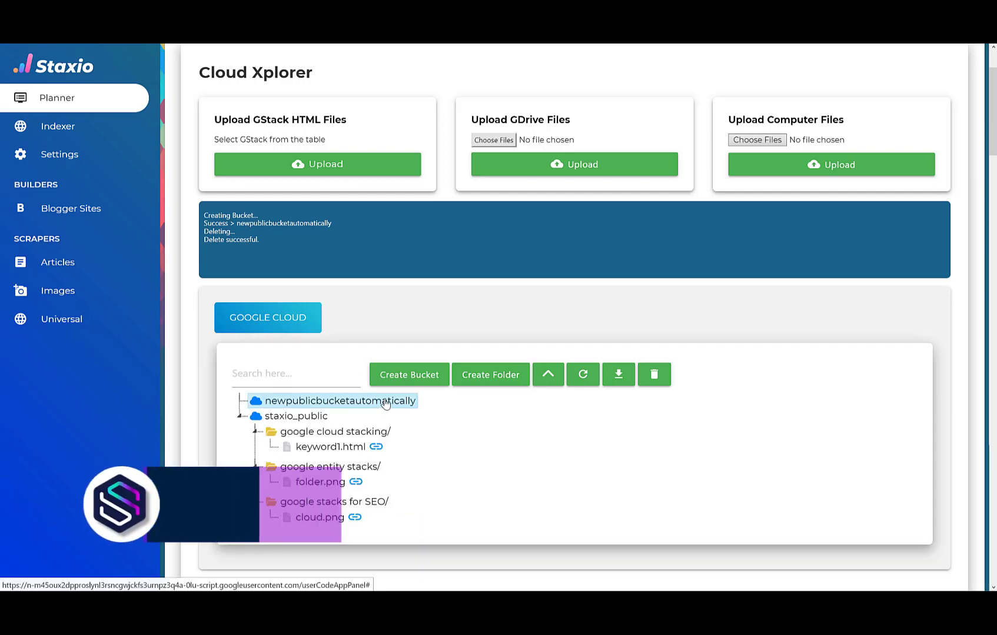
click(489, 374)
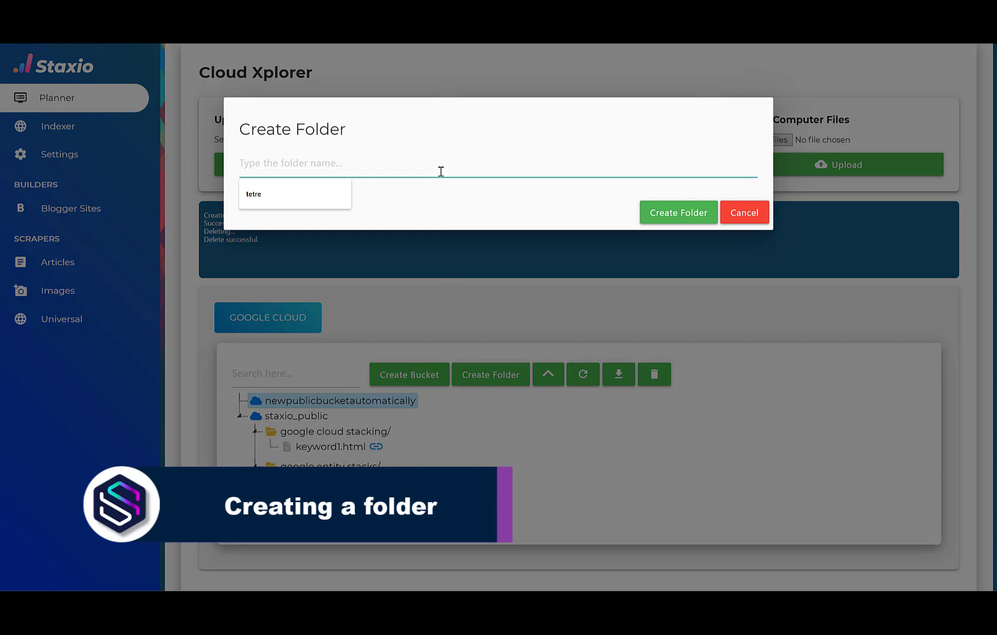
Create a folder named new testing folder inside newpublicbucketautomatically
text(new testing folder)
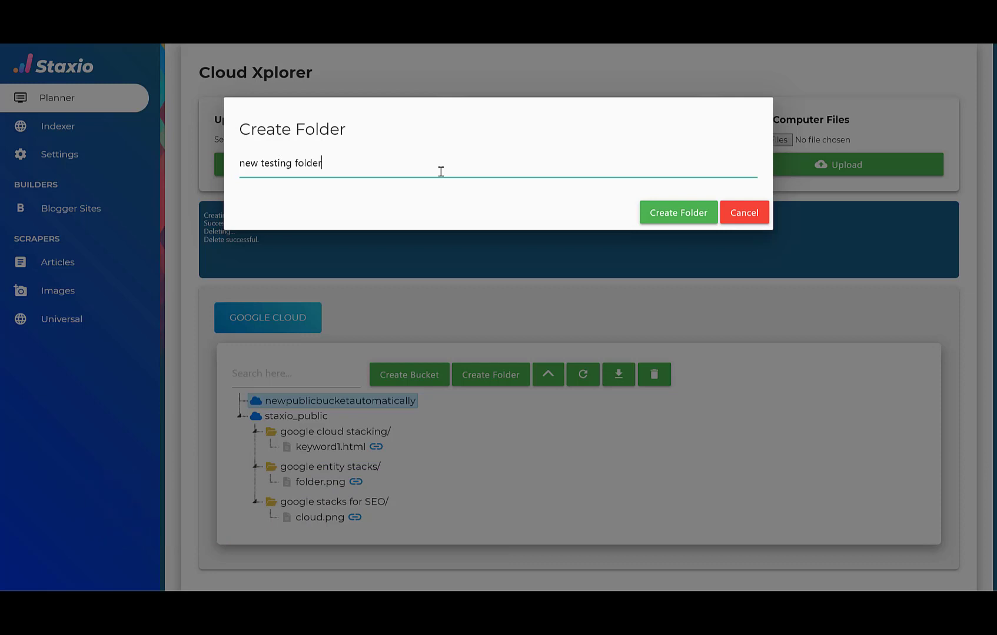
click(676, 212)
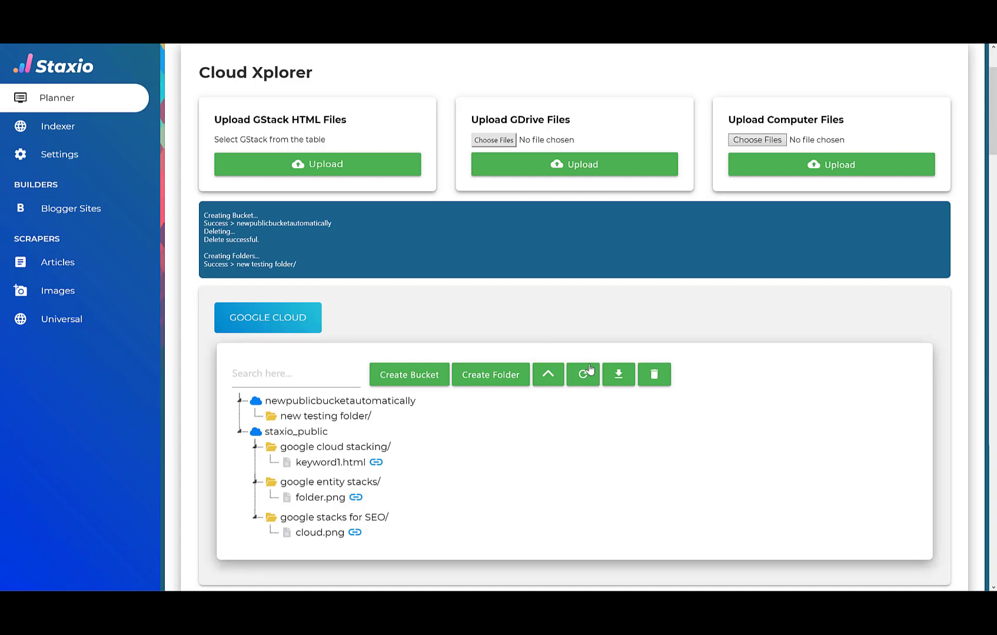
click(581, 375)
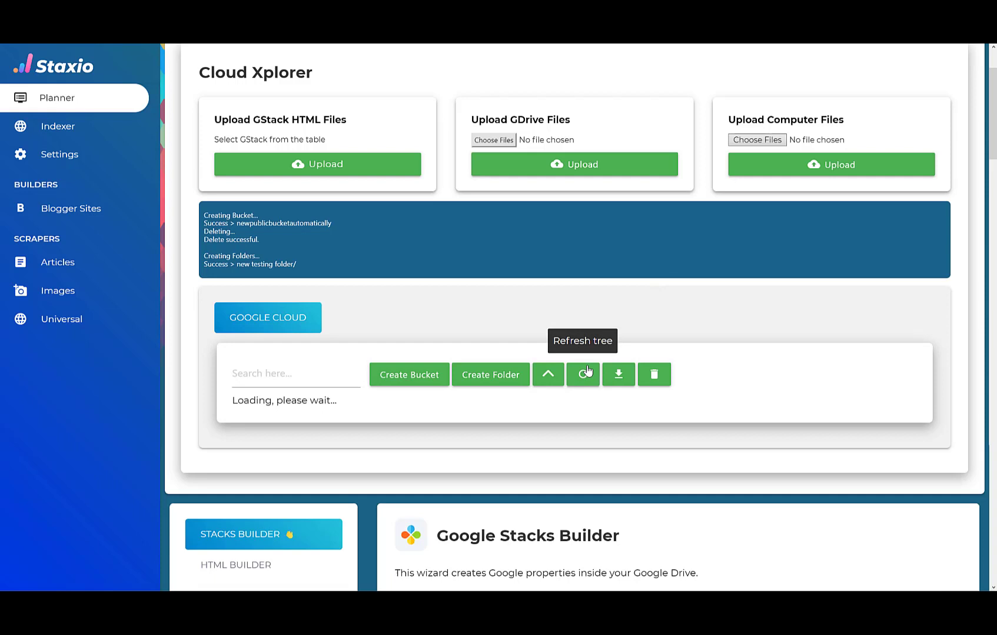
Refresh the bucket tree and download its file listing as CSV
click(582, 374)
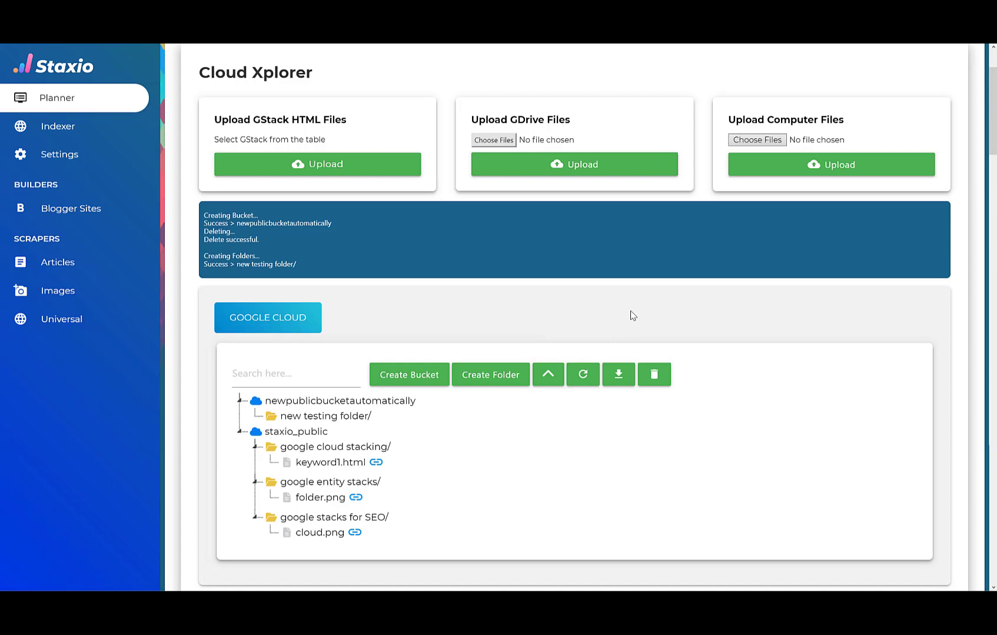
click(617, 374)
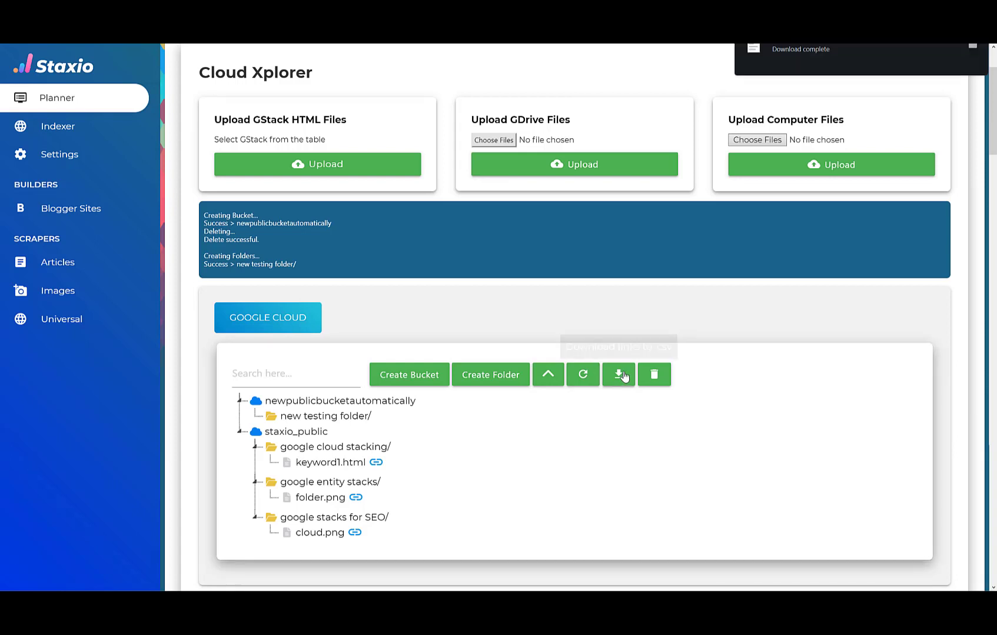
click(617, 374)
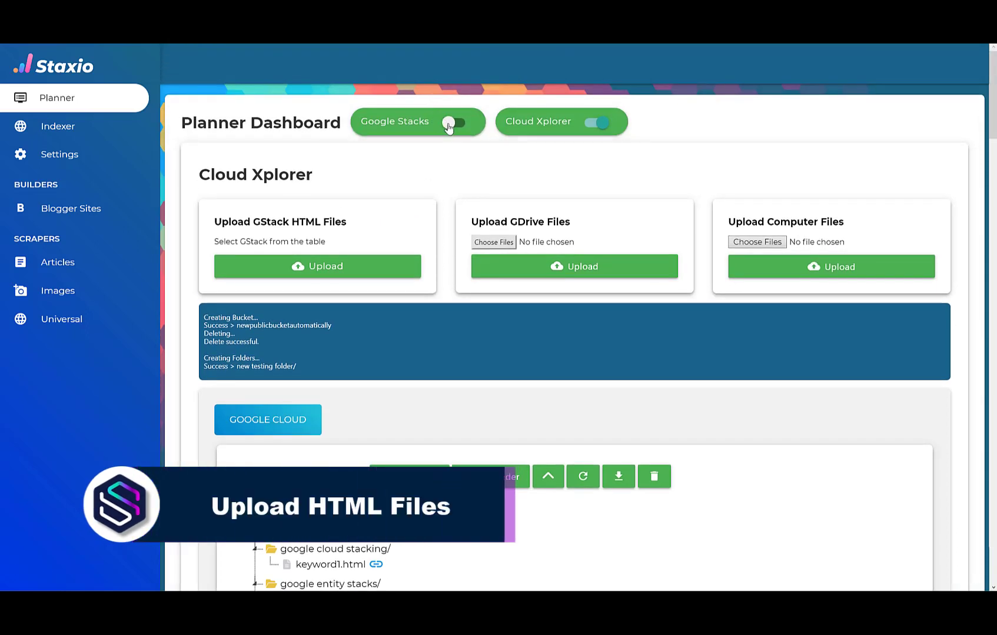
Show Google Stacks, mark a stack and attempt an HTML upload to new testing folder
click(453, 121)
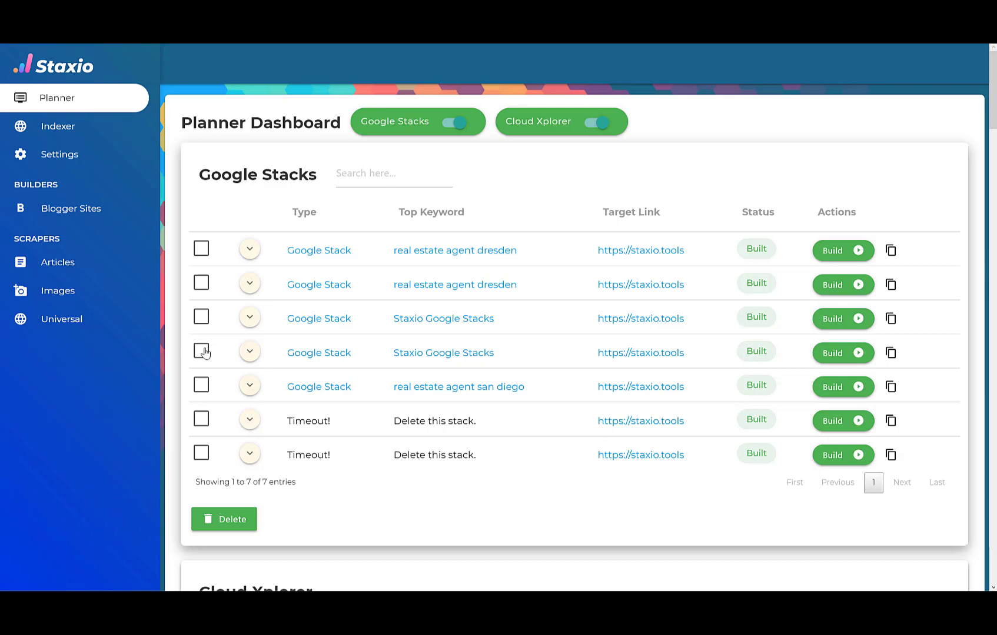
click(201, 353)
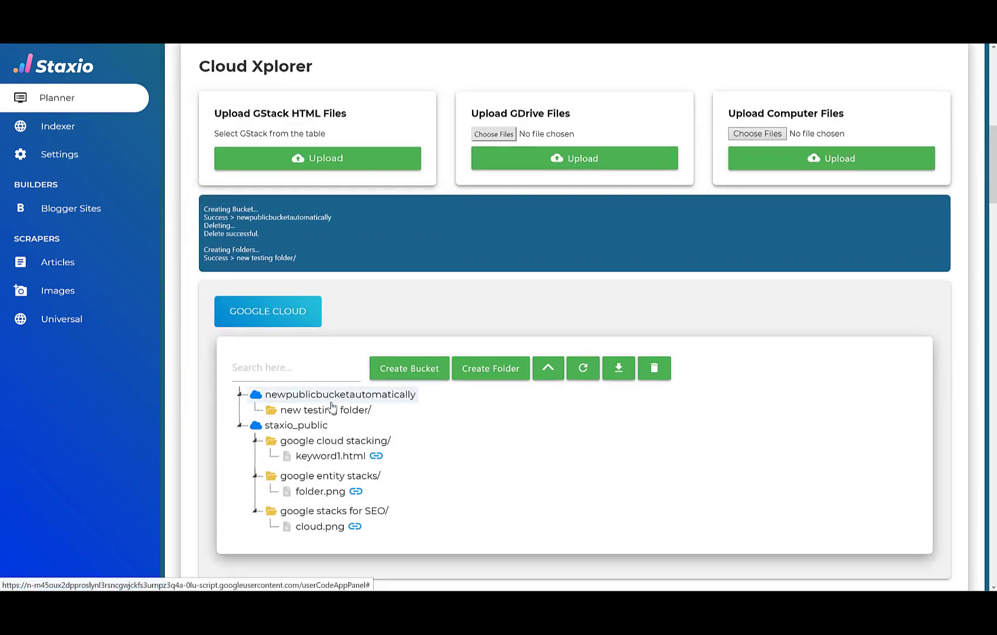
click(326, 410)
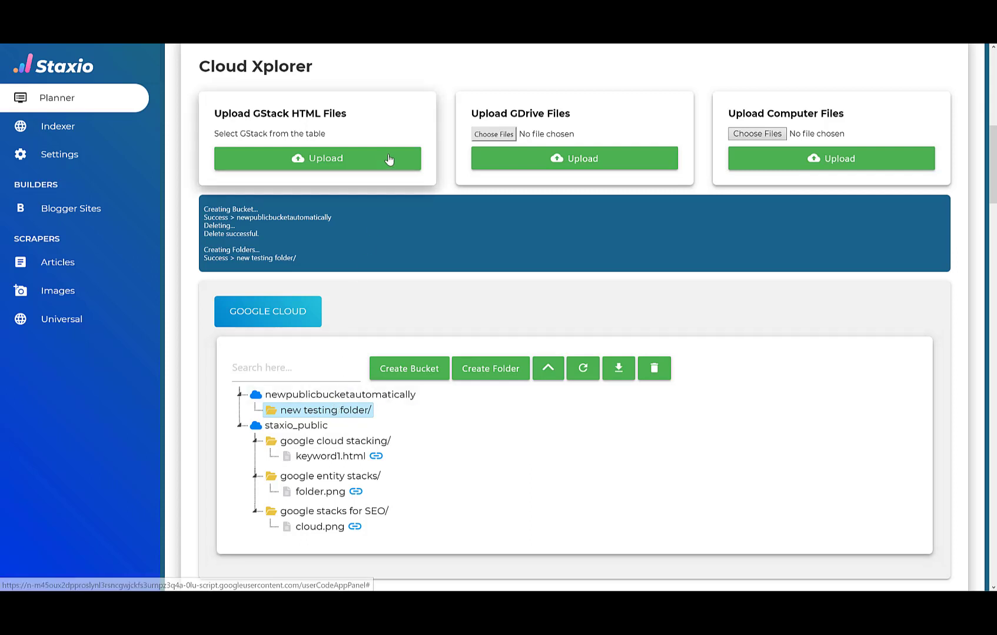
click(317, 159)
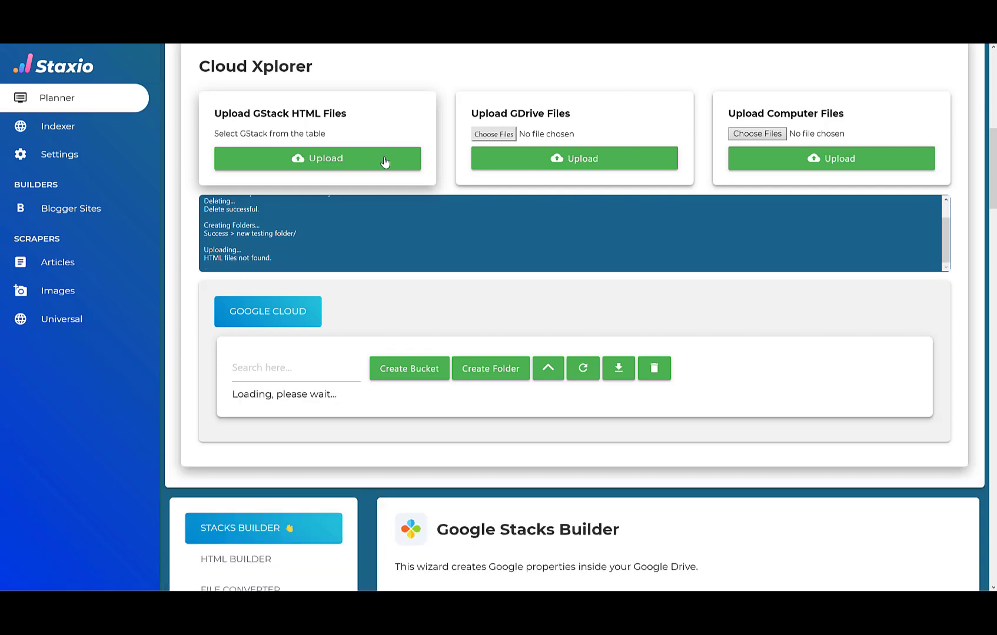
mouse_move(366, 199)
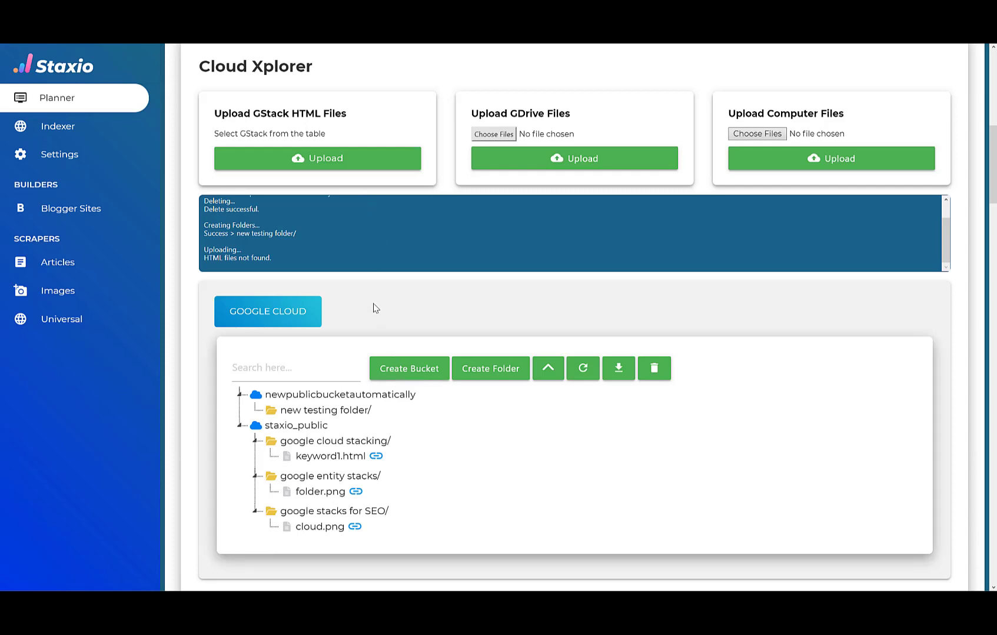
Mark the real estate agent san diego stack for upload
scroll(up, 3)
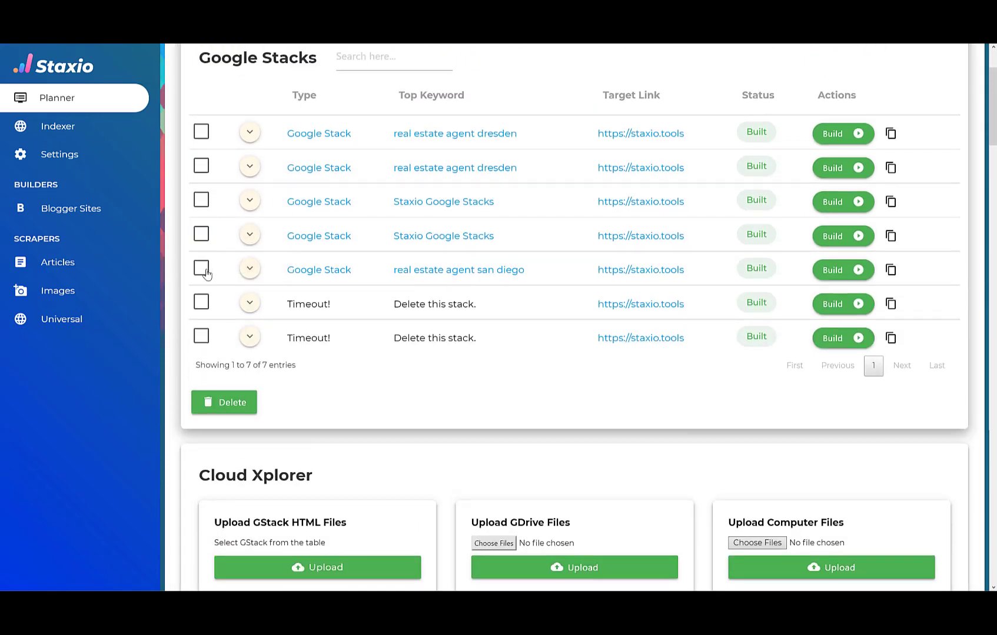
click(201, 269)
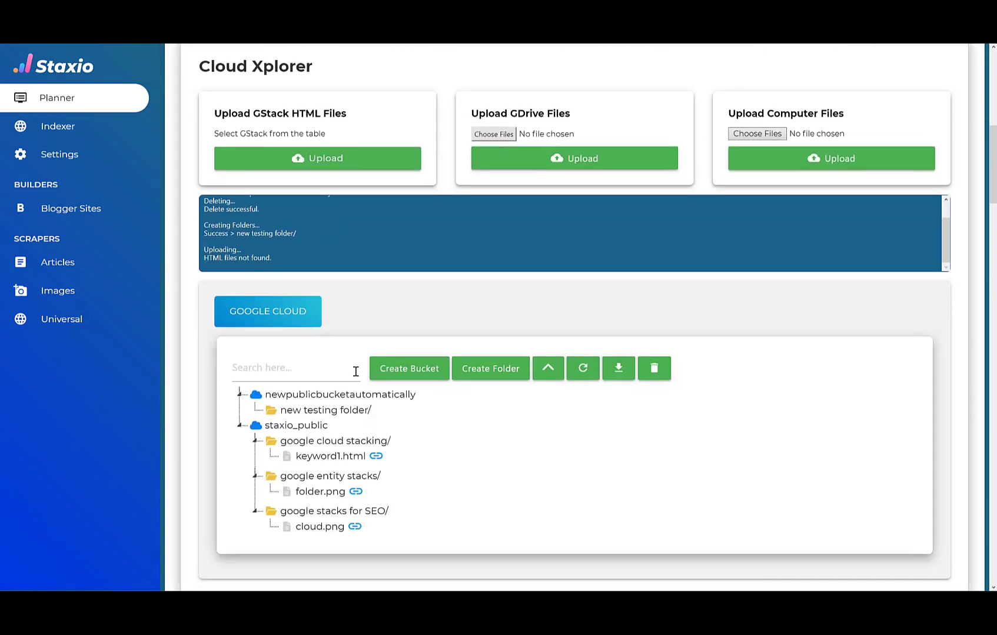
Upload the stack's HTML pages into new testing folder and get each page's public link
click(325, 410)
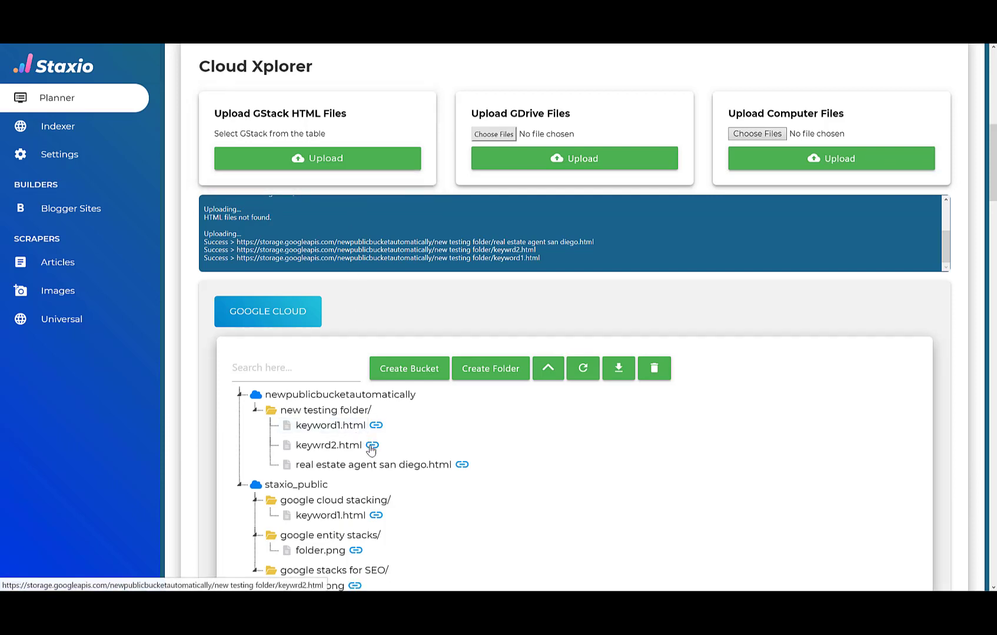
mouse_move(463, 467)
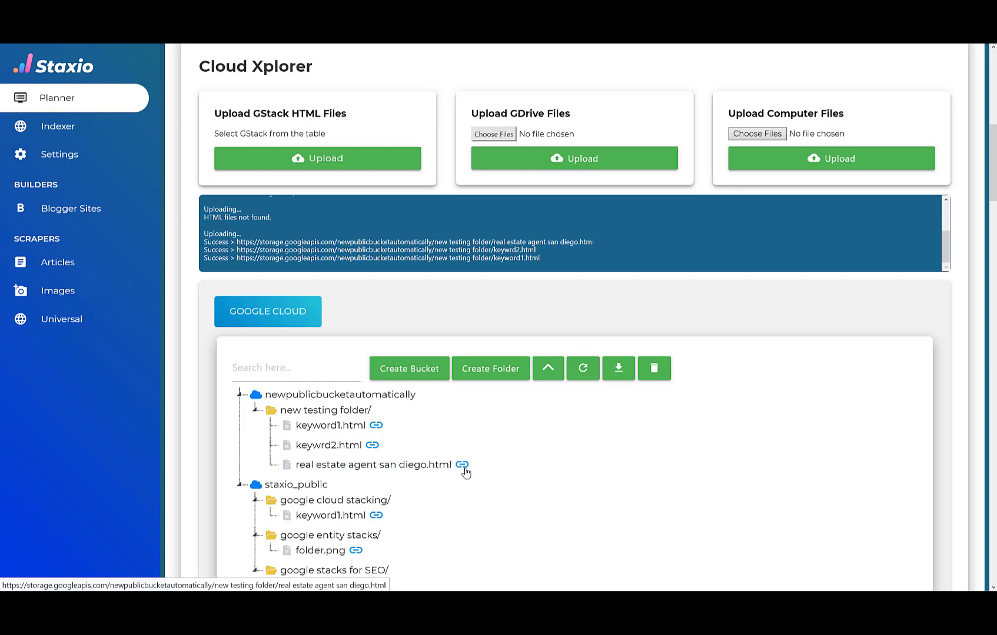
mouse_move(378, 429)
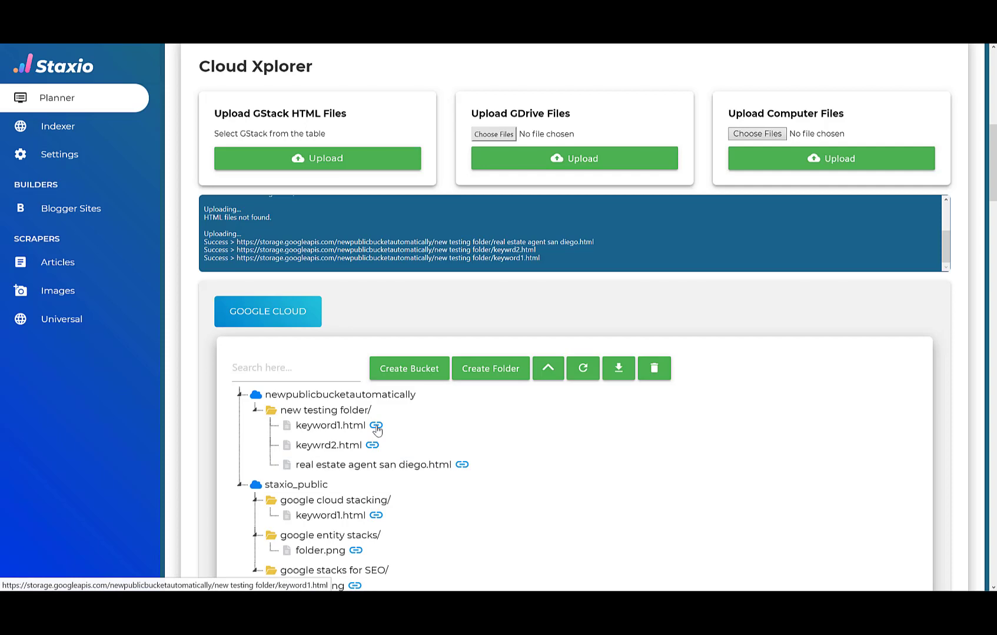
click(375, 429)
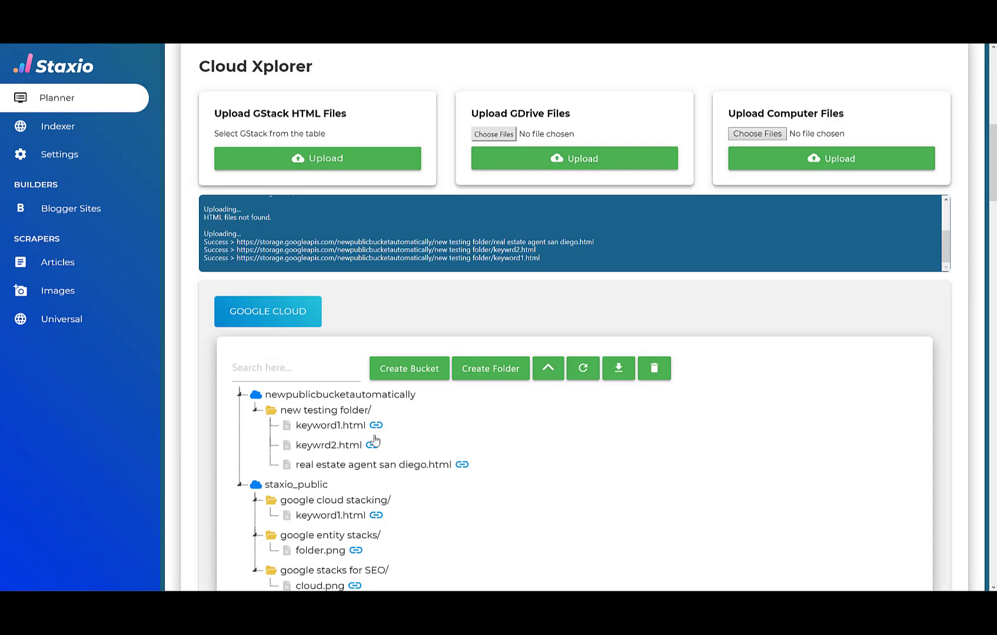
click(376, 444)
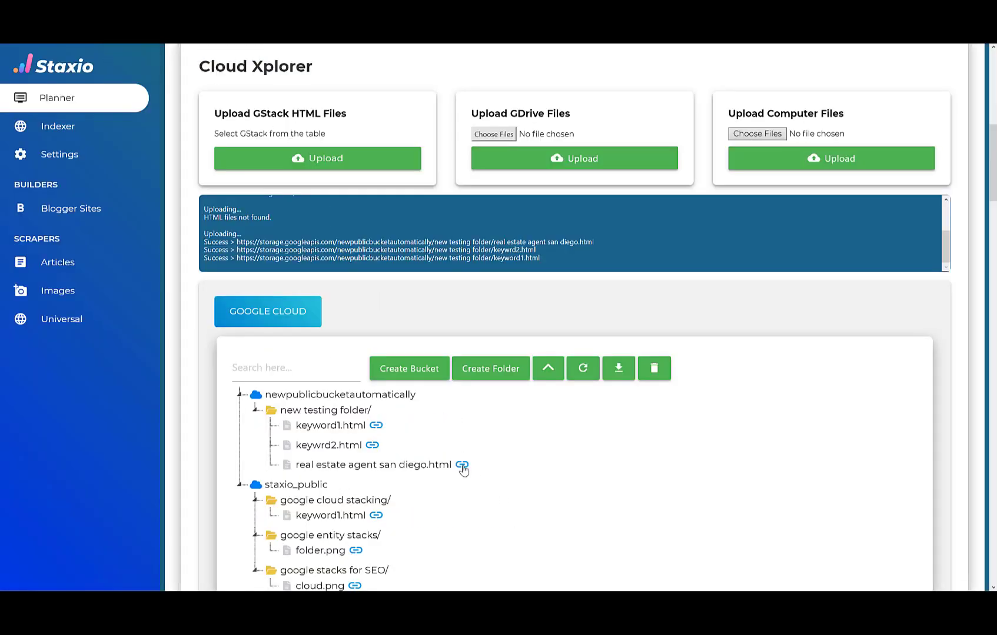
click(462, 467)
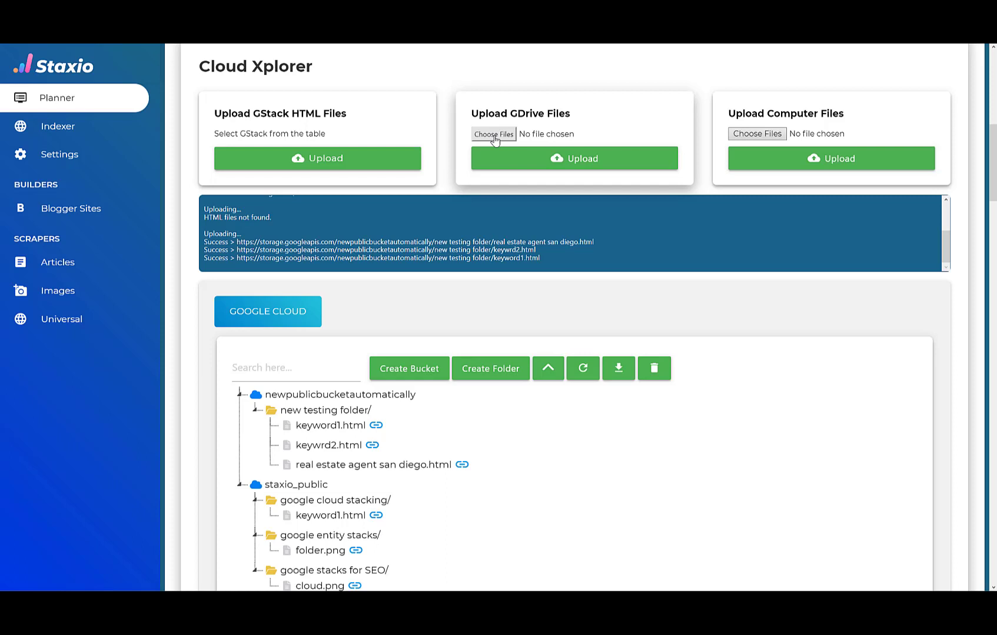
Pick my_data (8).csv from the Google Drive file picker
click(493, 134)
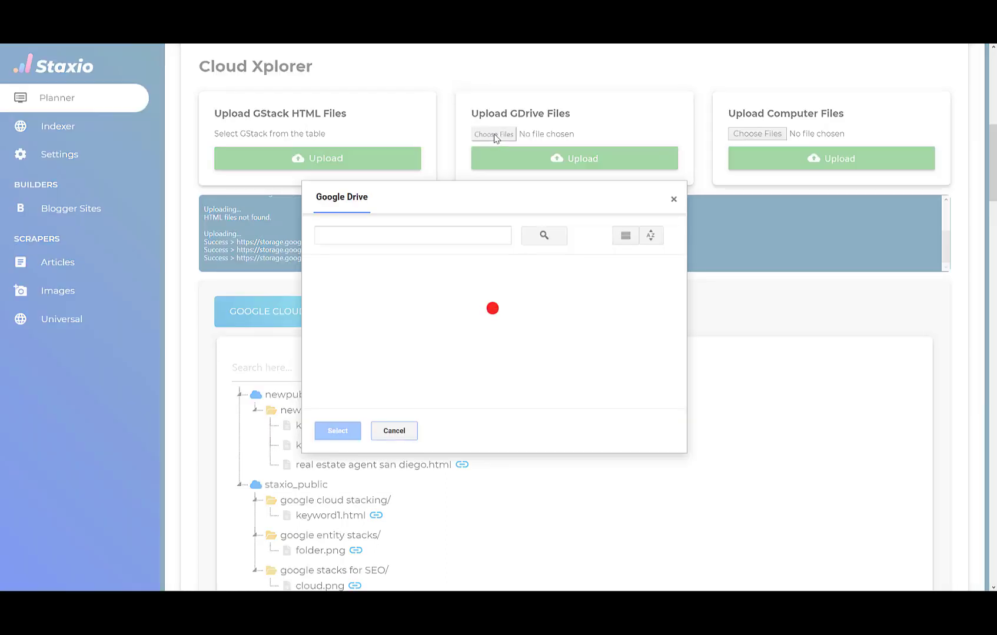
text(h)
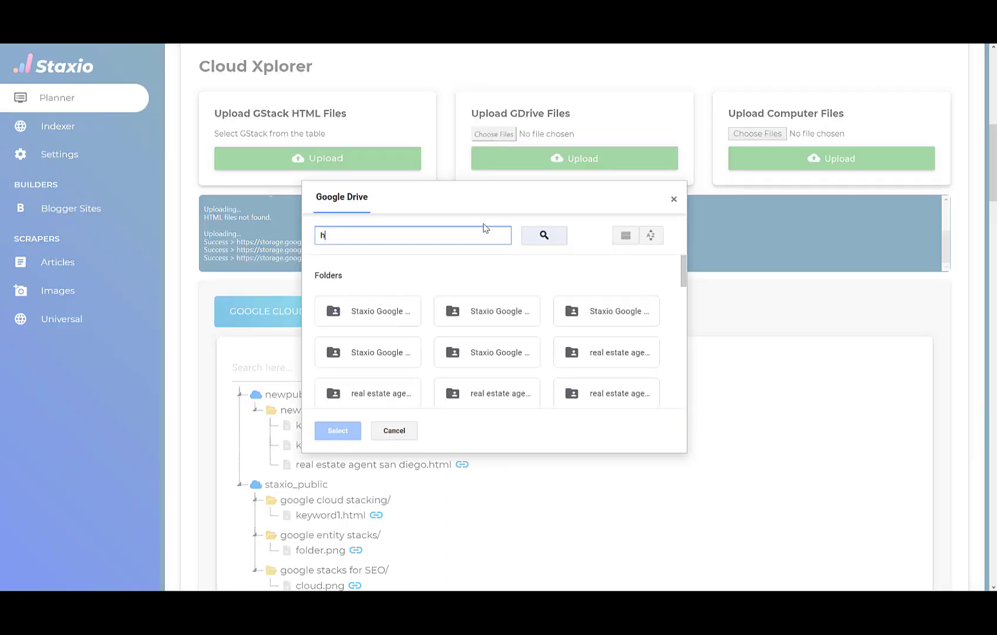
click(543, 236)
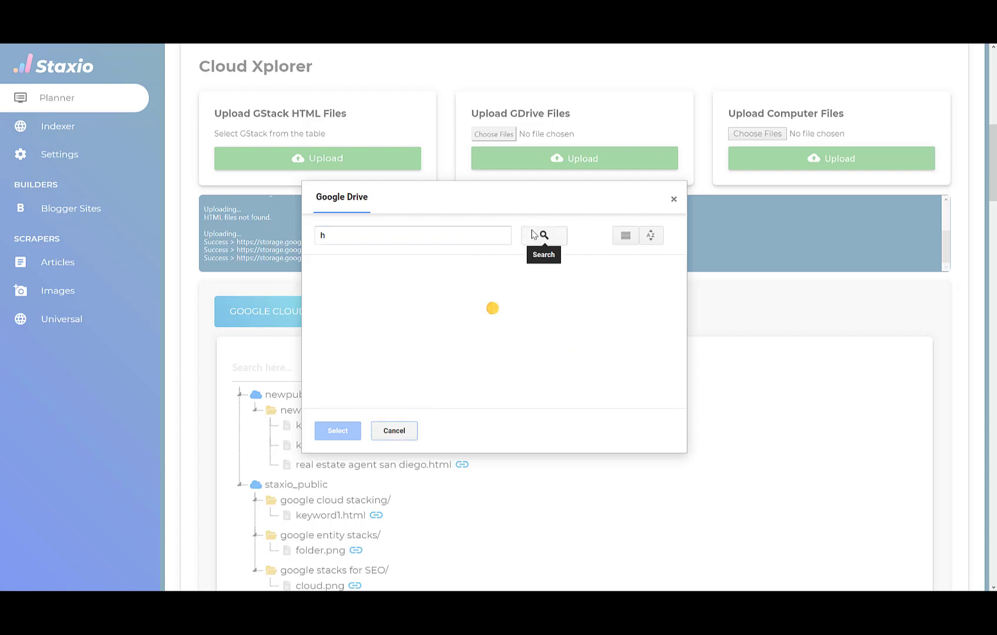
click(543, 235)
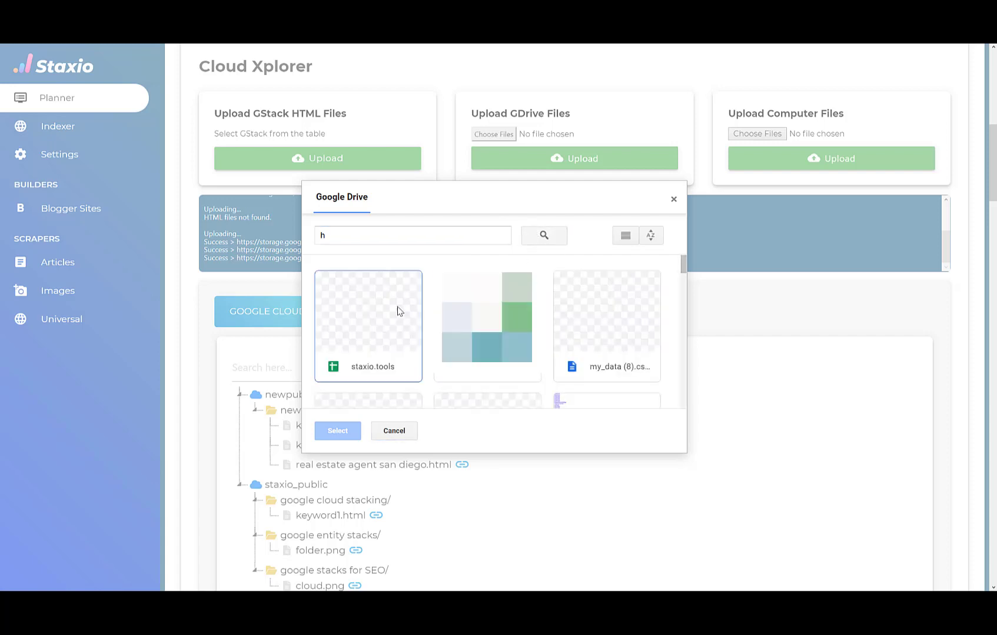
mouse_move(580, 341)
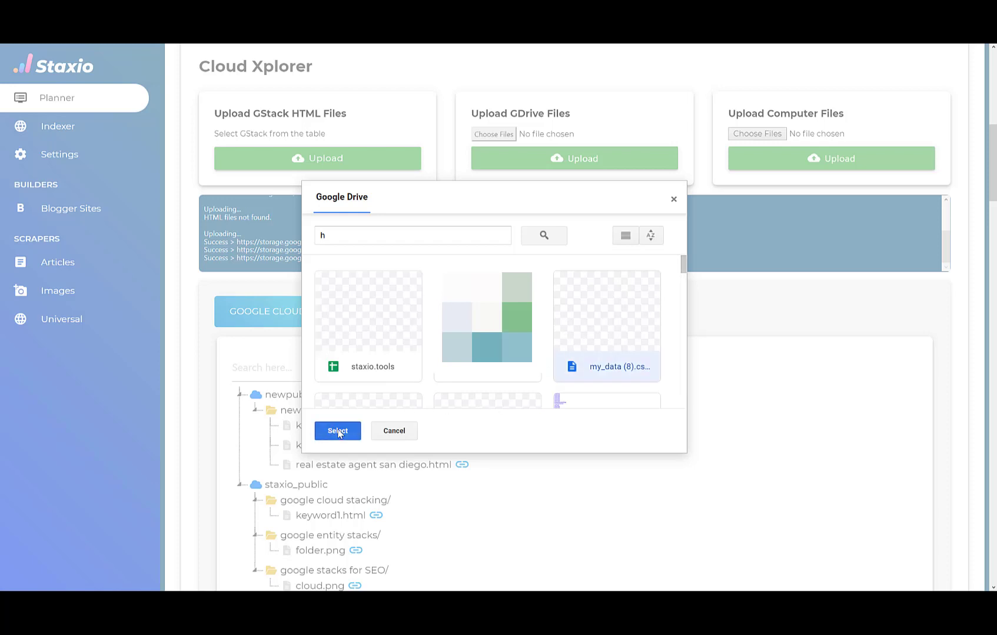
click(337, 431)
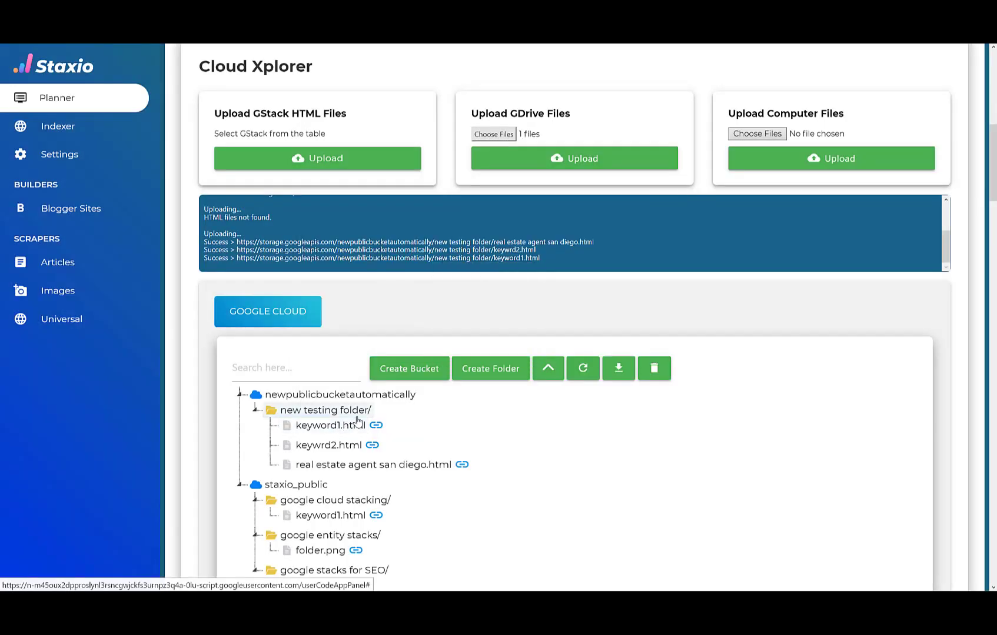
Upload the Drive CSV into newpublicbucketautomatically and download a copy of it
click(573, 158)
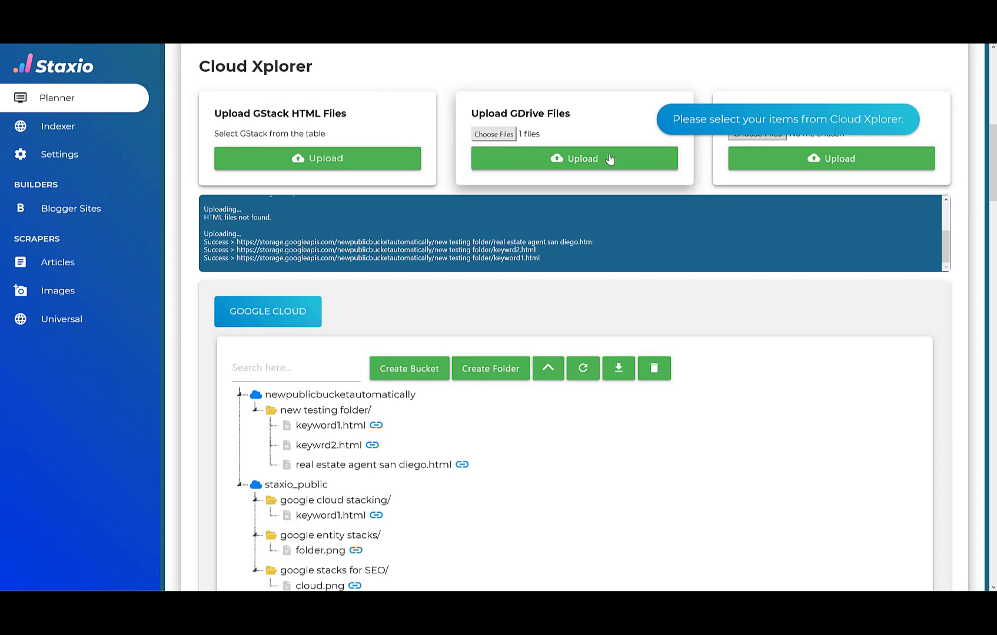
mouse_move(341, 413)
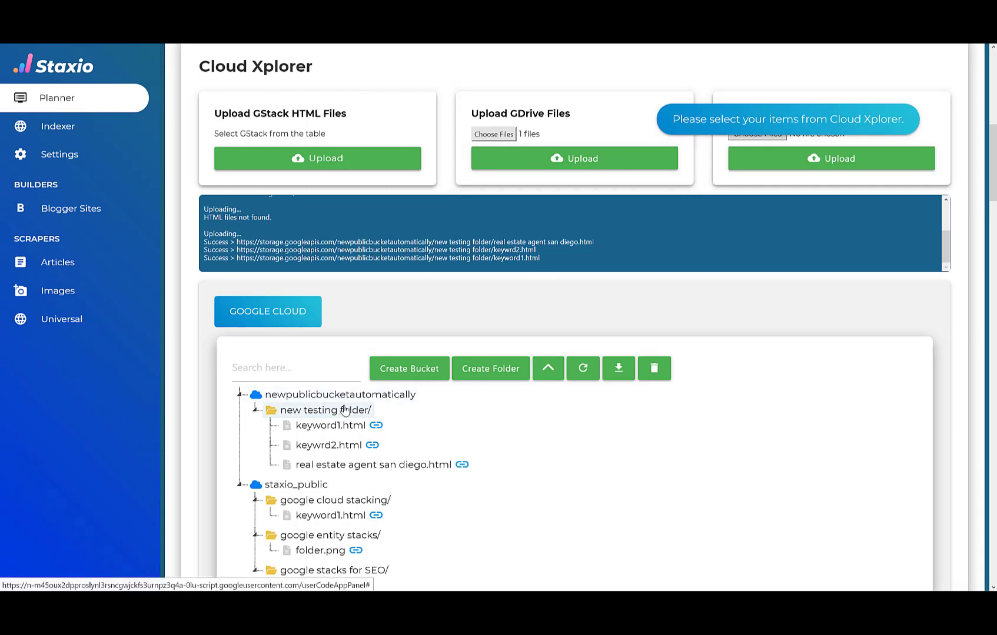
click(336, 395)
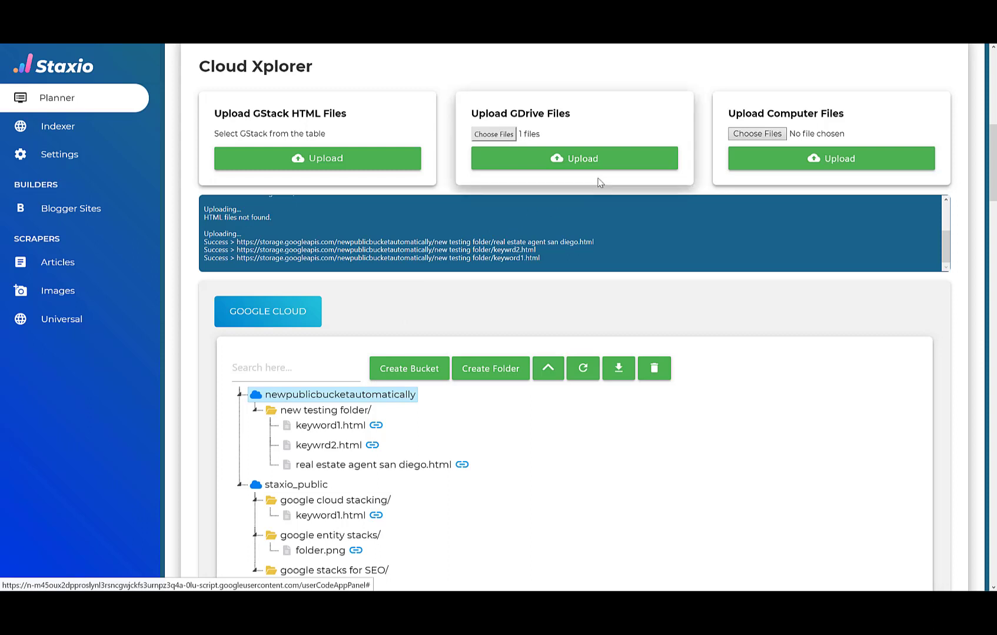
mouse_move(619, 174)
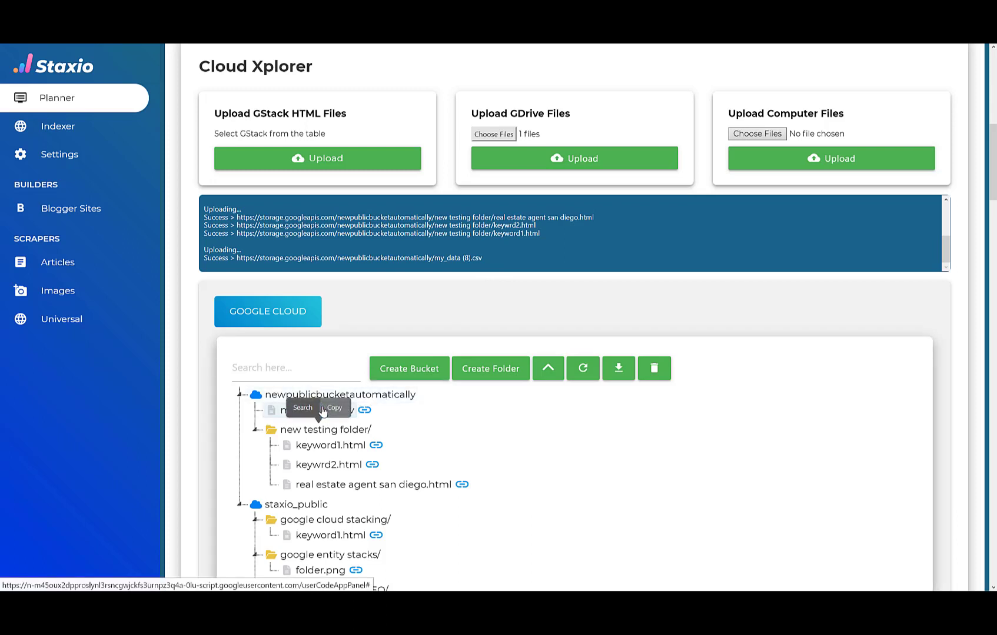
double_click(305, 410)
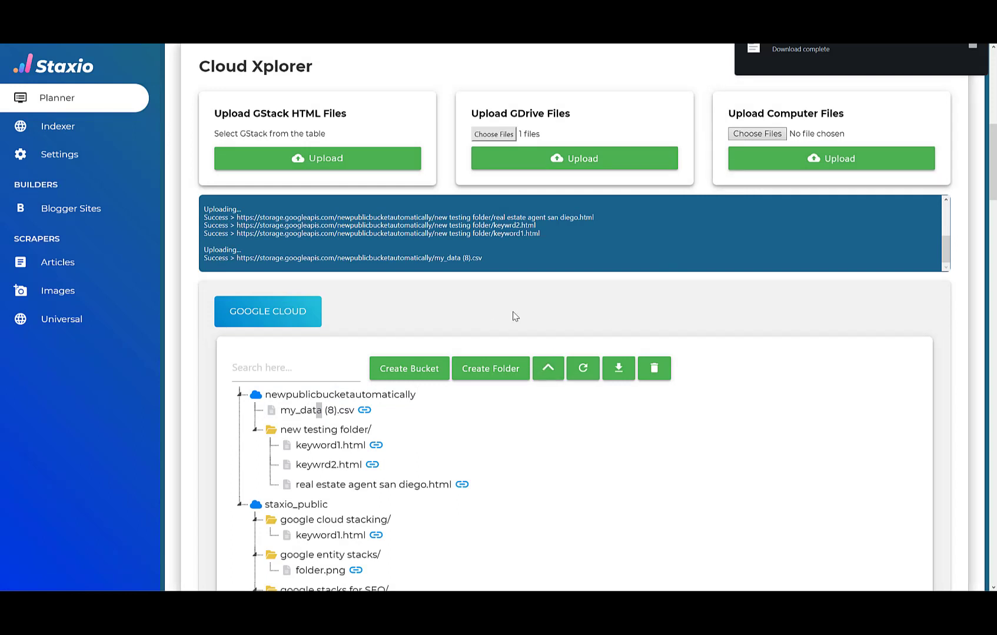
mouse_move(591, 258)
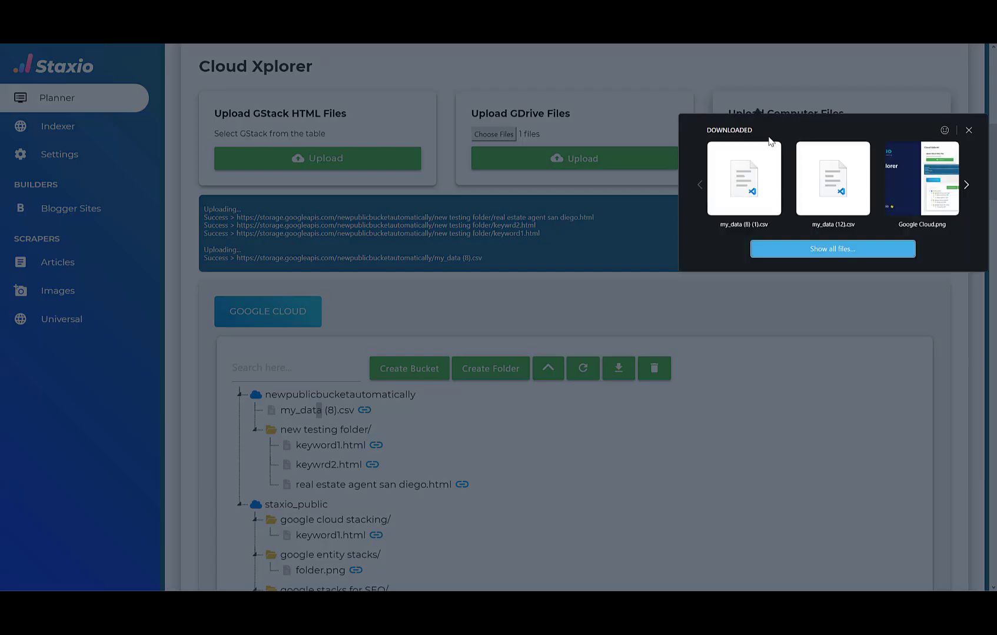
Choose the local Google Cloud.png image under Upload Computer Files
click(968, 130)
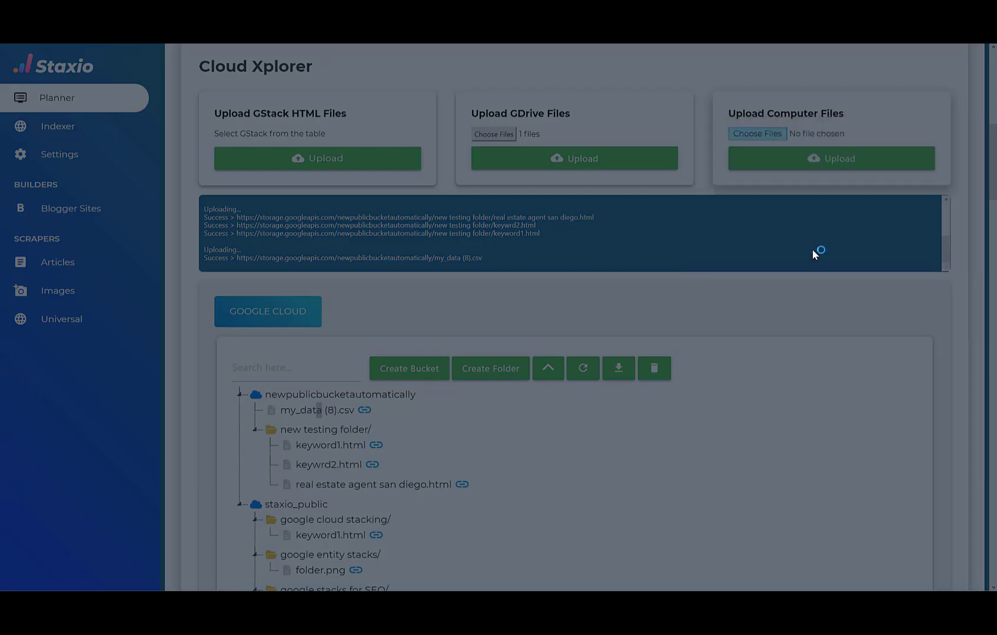
click(756, 133)
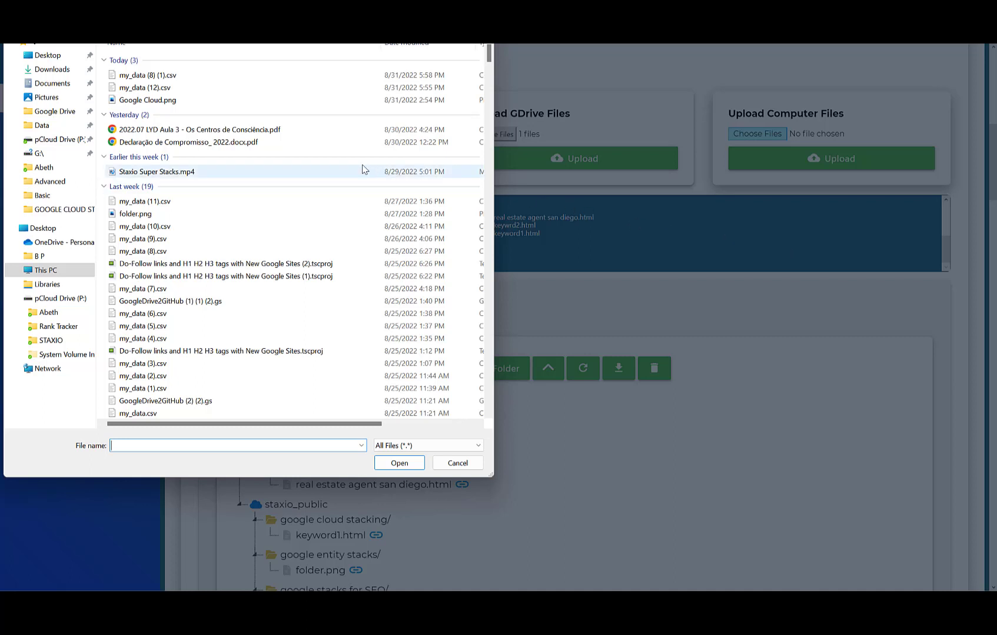
click(147, 100)
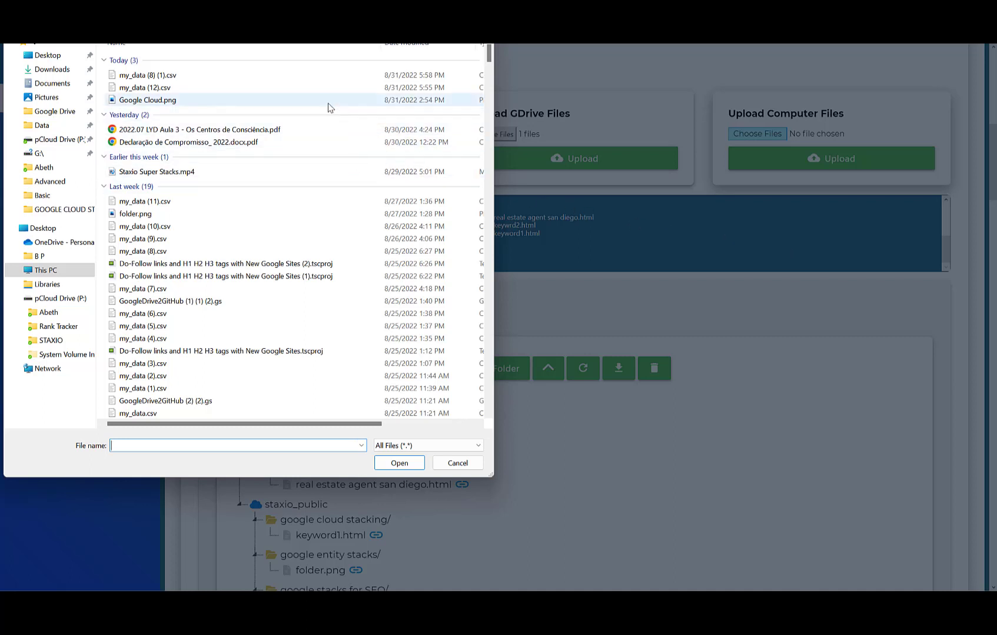
click(147, 100)
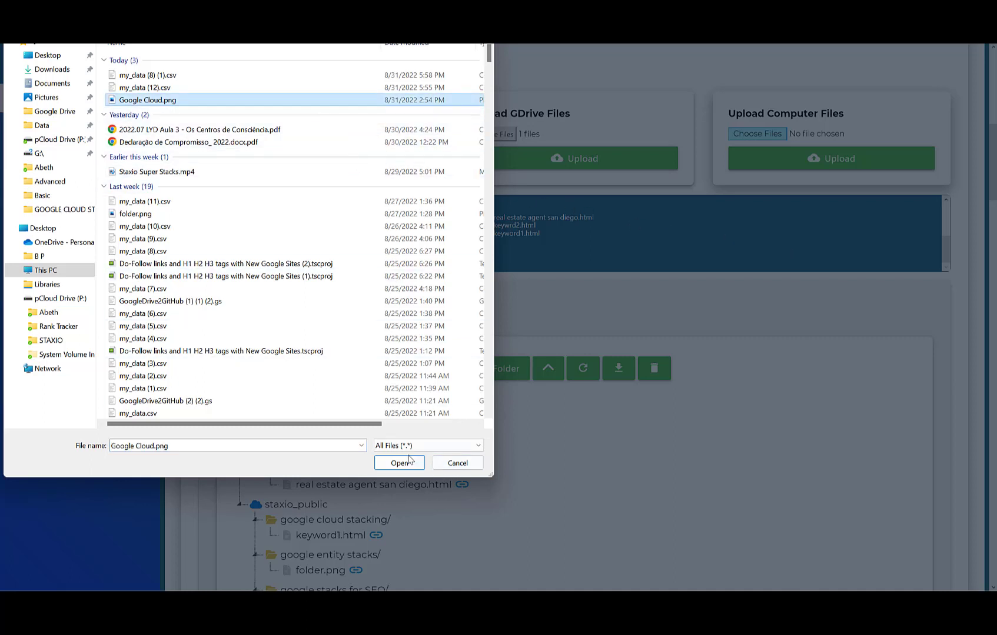
click(398, 463)
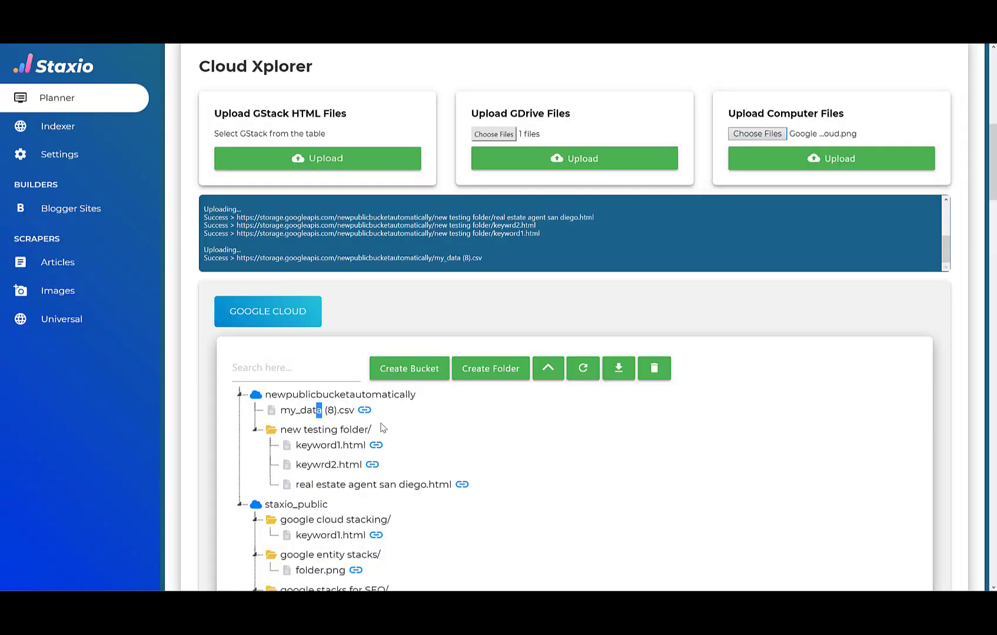
Select the upload destination in the bucket tree for Google Cloud.png
click(325, 429)
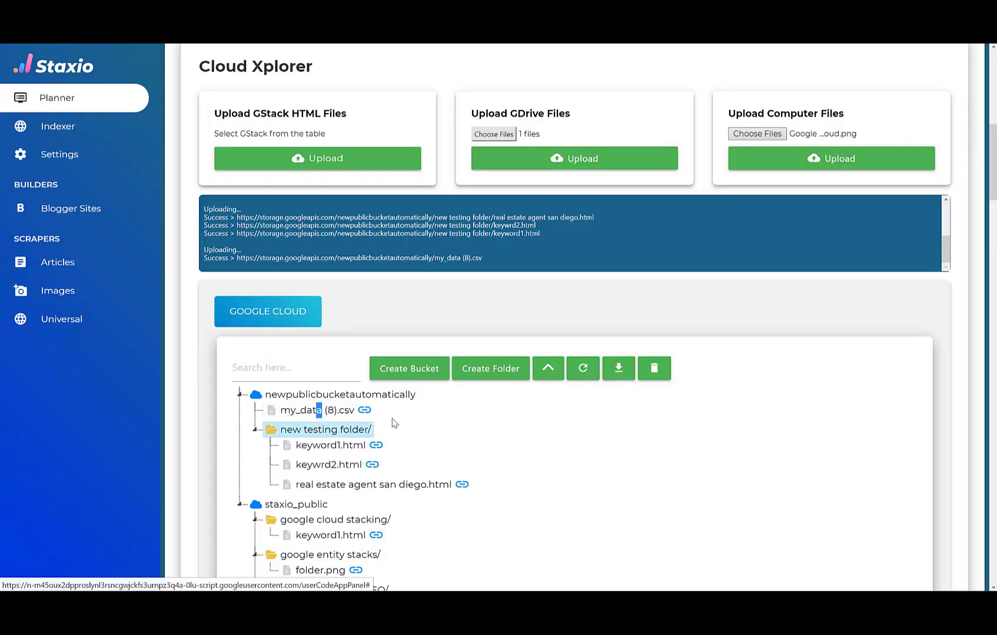
click(308, 410)
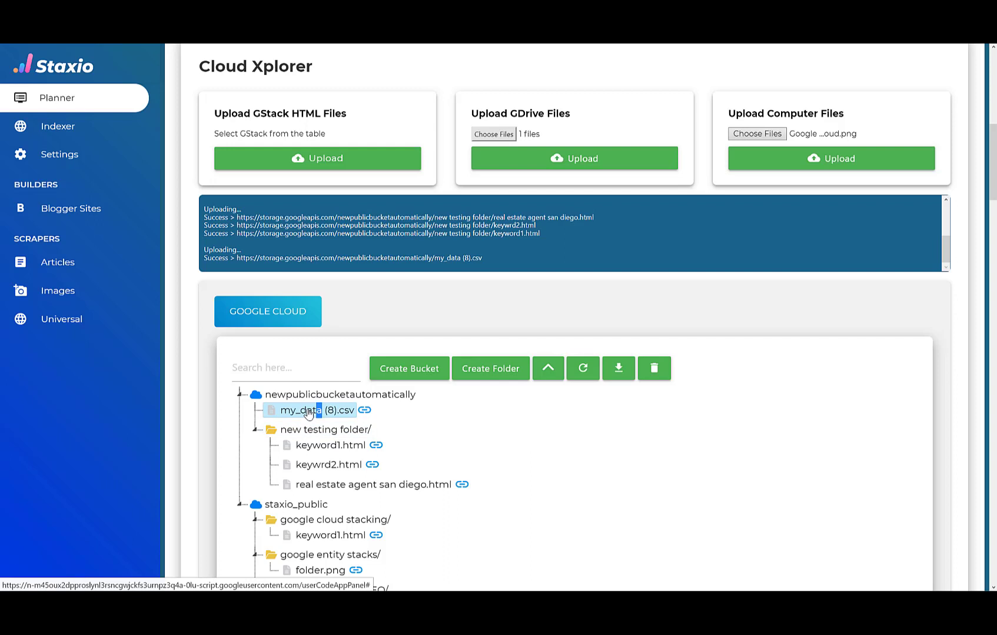
click(339, 394)
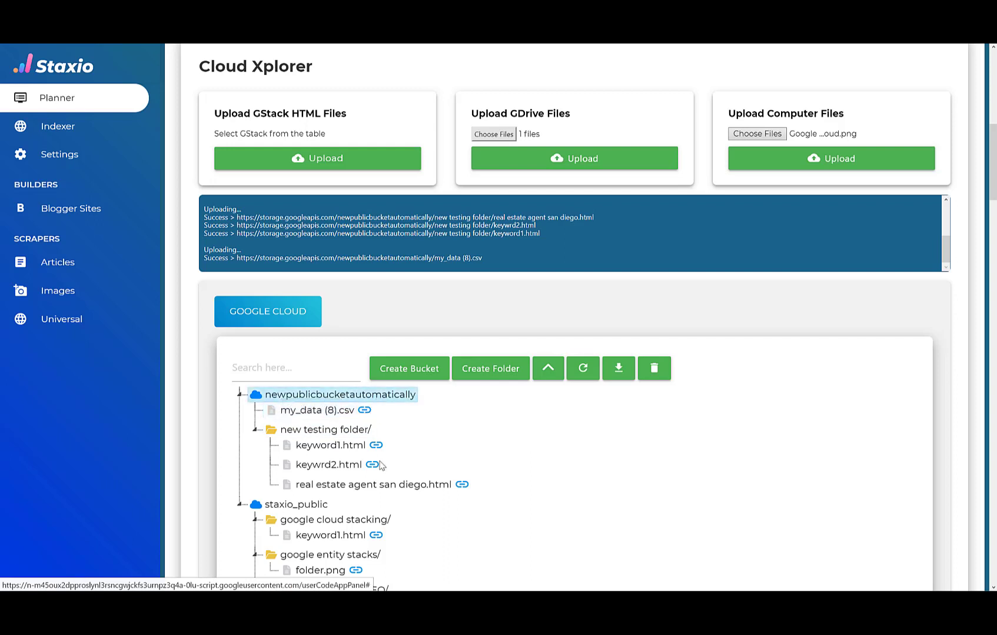
scroll(down, 3)
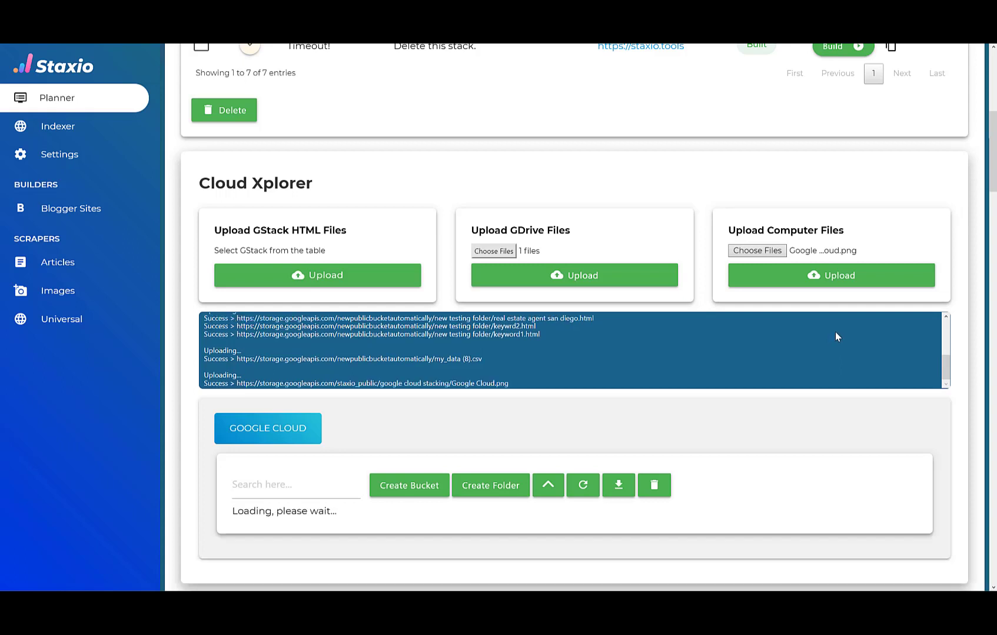
scroll(down, 3)
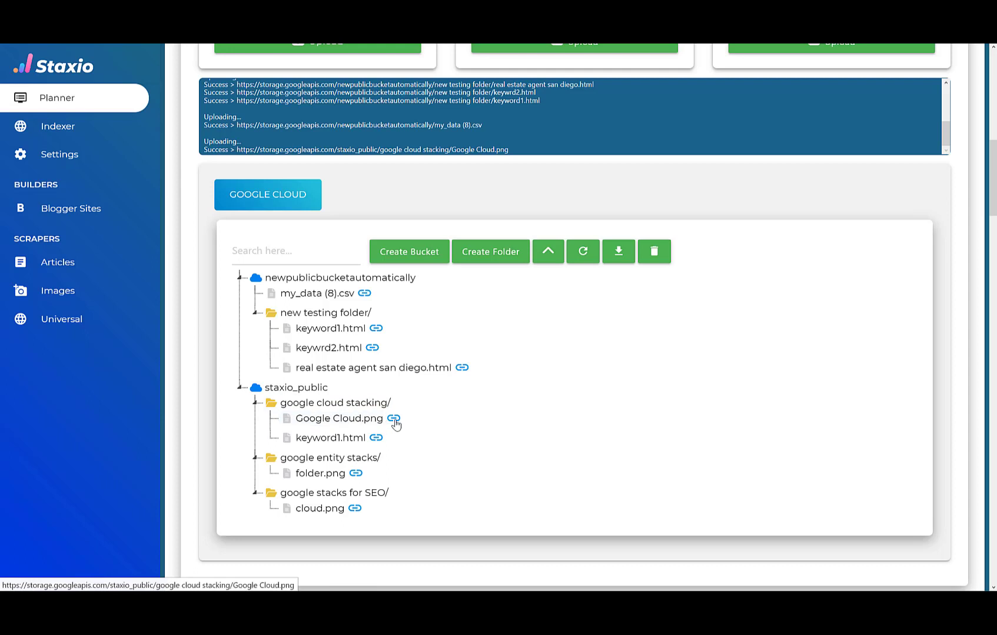
mouse_move(540, 296)
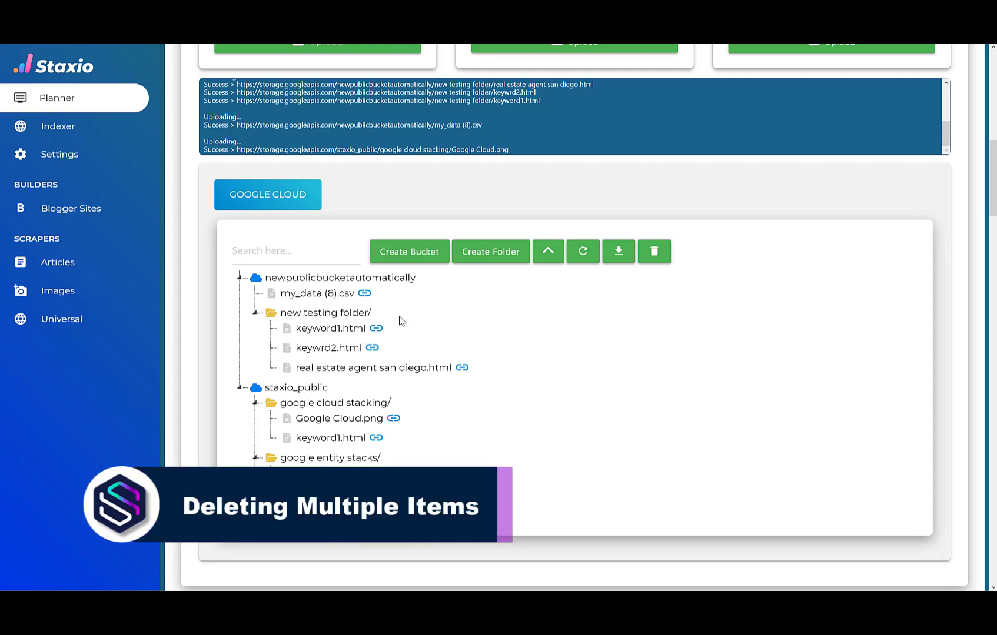
Select keyword1.html through real estate agent san diego.html and confirm deleting all three pages
click(330, 328)
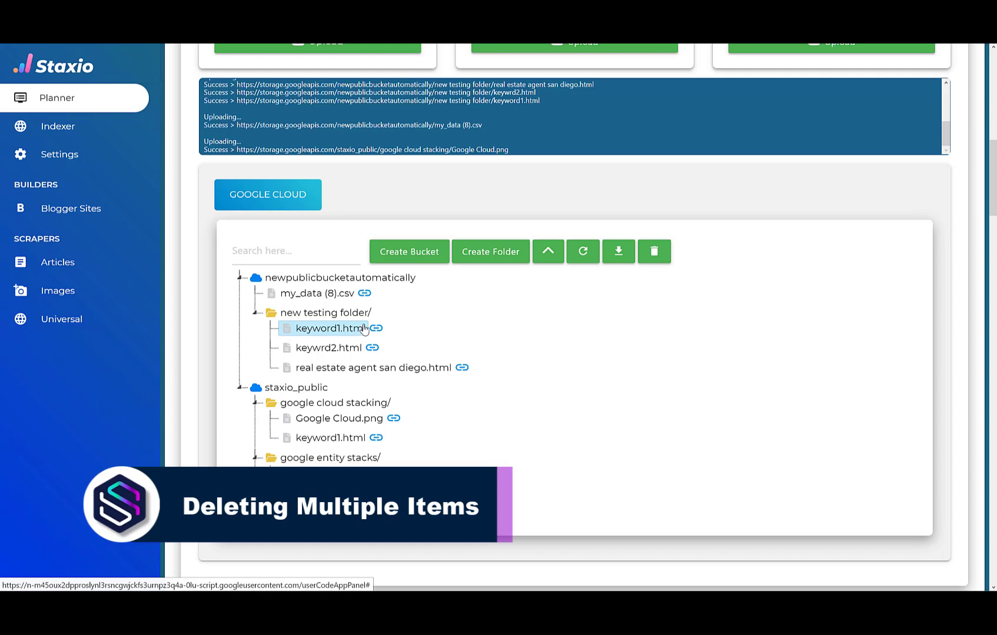
click(371, 367)
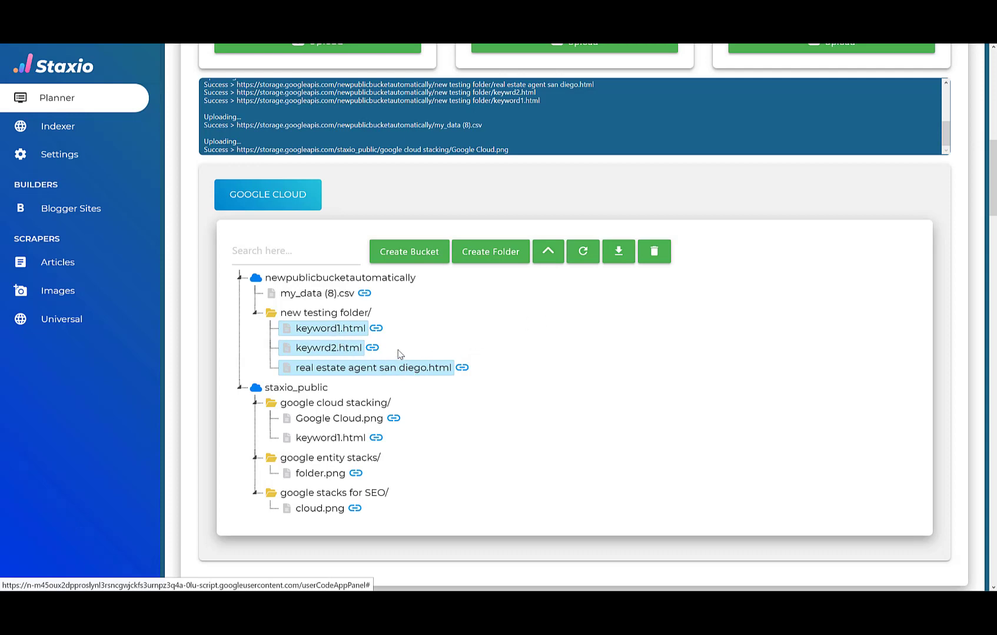
click(653, 251)
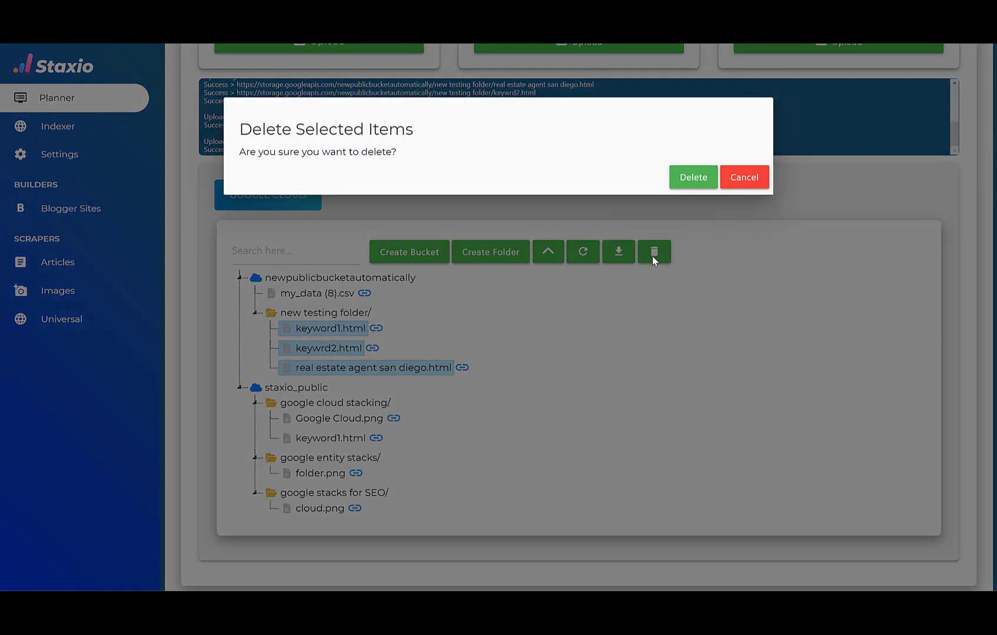
click(693, 177)
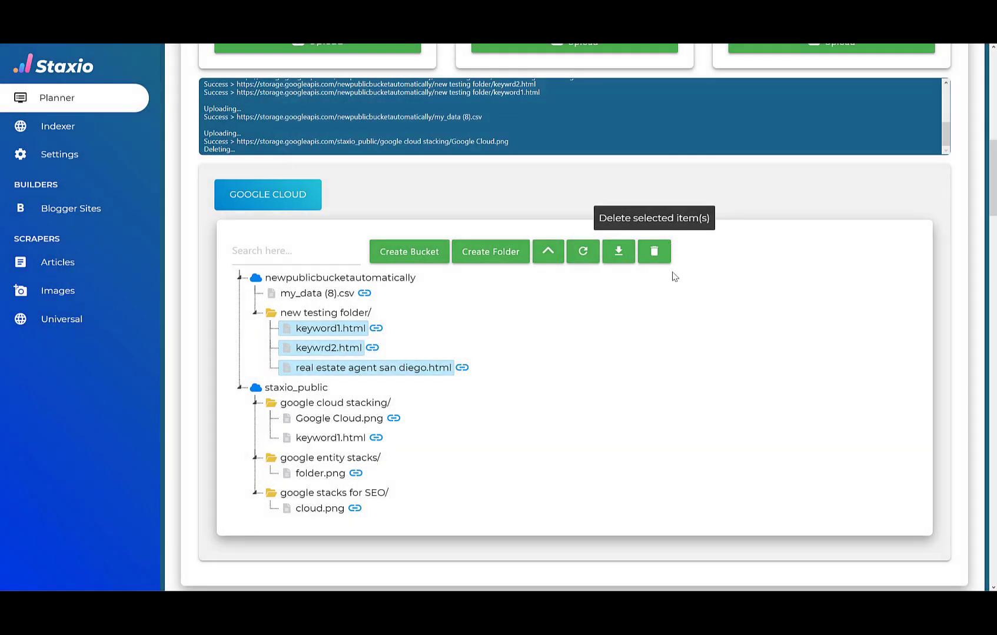
mouse_move(673, 276)
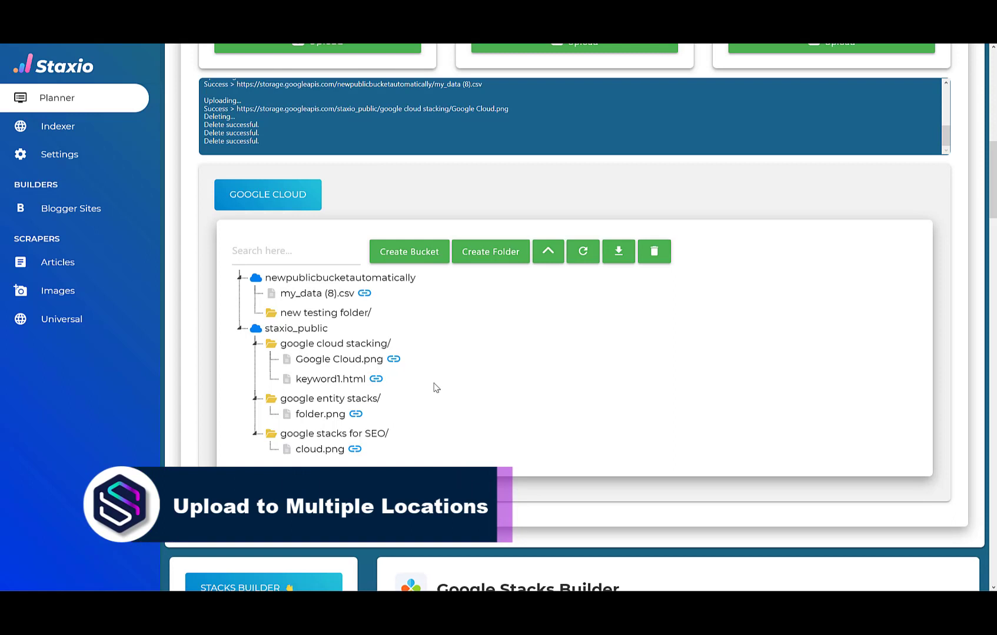
mouse_move(433, 355)
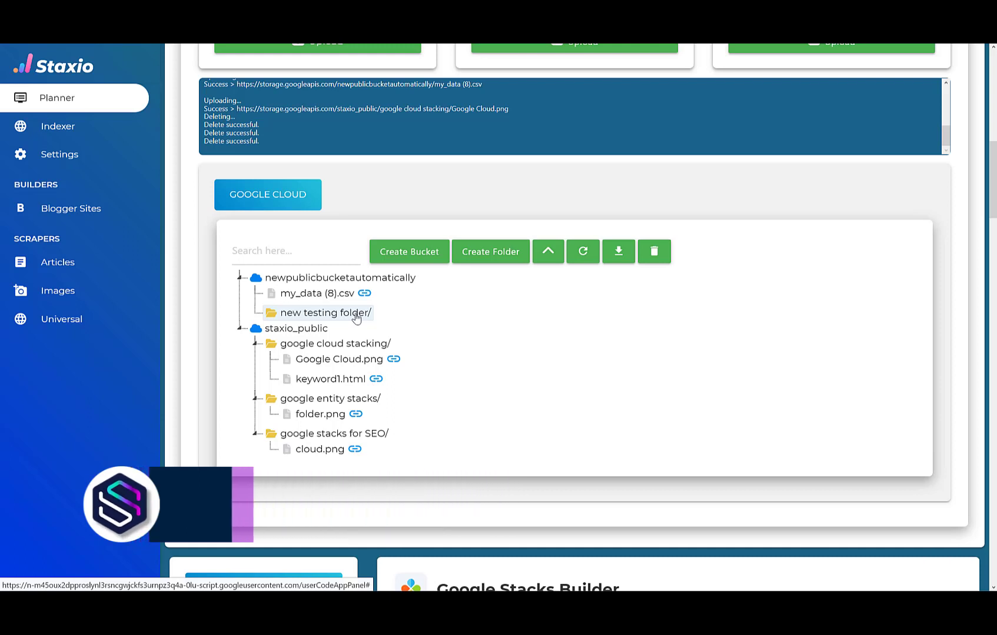
Select new testing folder and google entity stacks as destinations and upload Google Cloud.png to both
click(324, 313)
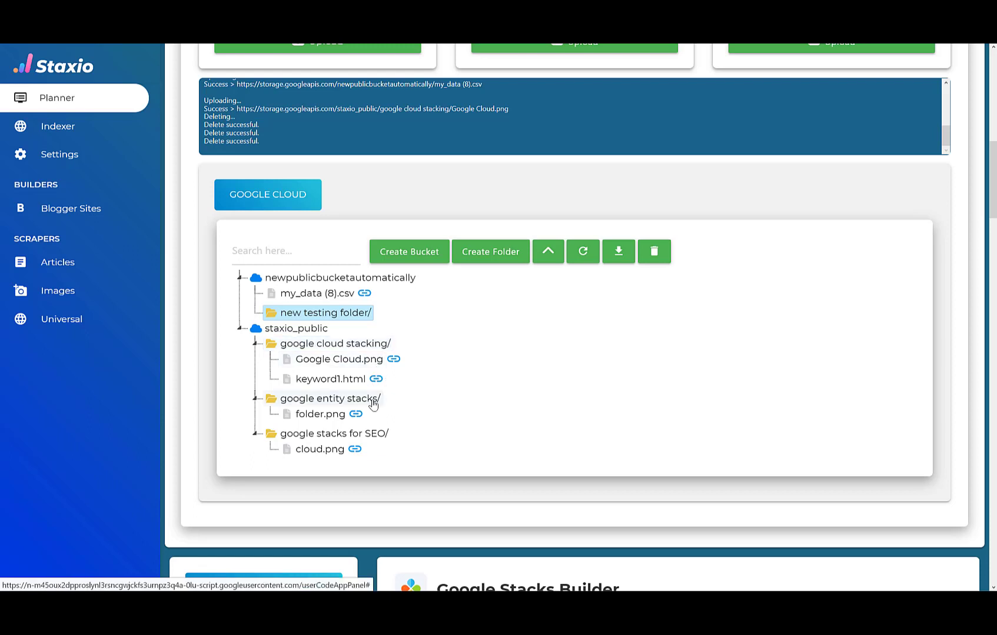
click(327, 398)
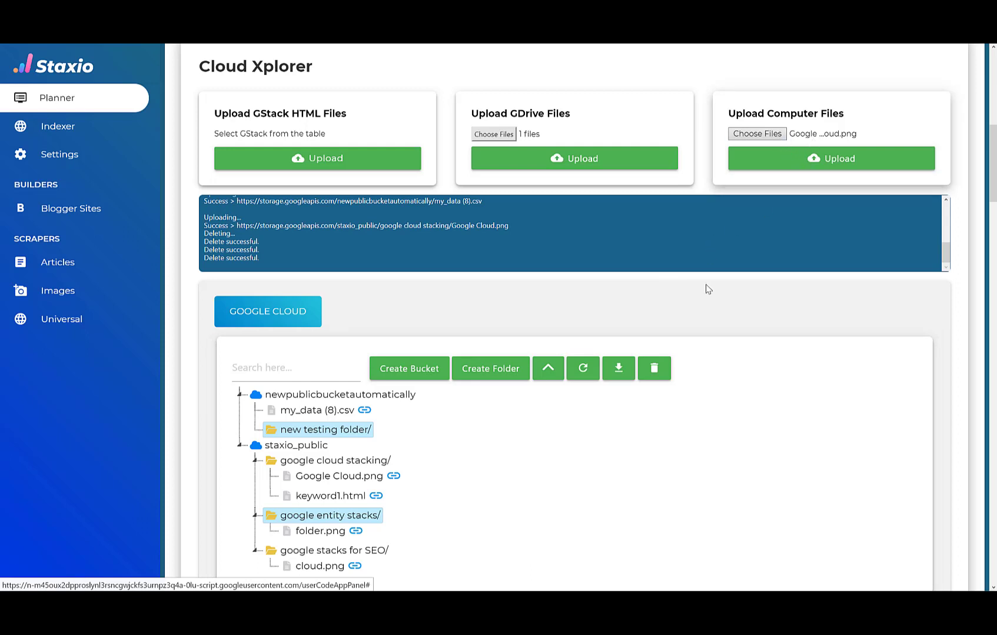
scroll(down, 3)
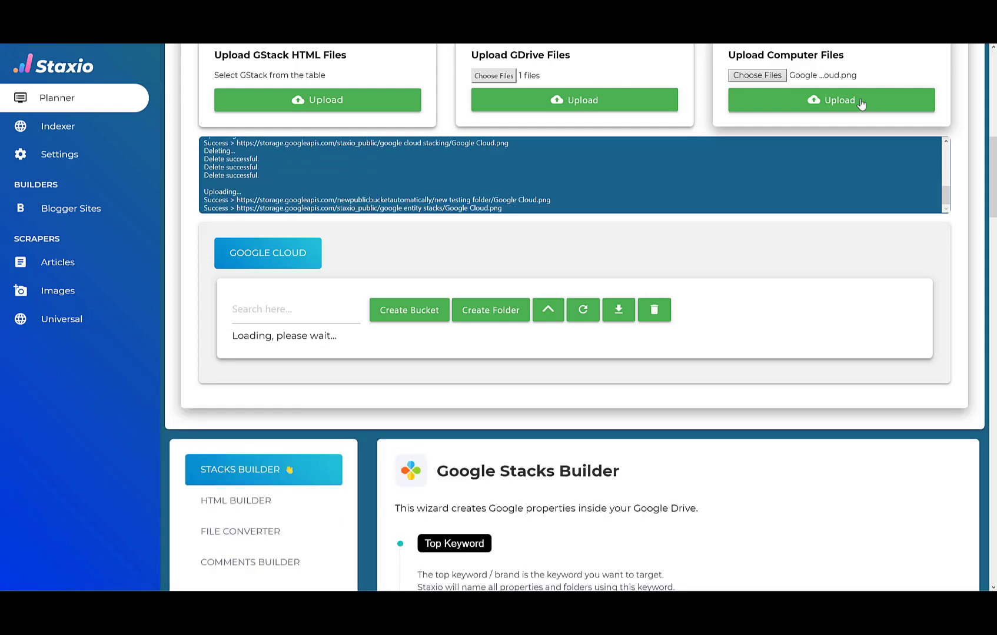
mouse_move(556, 220)
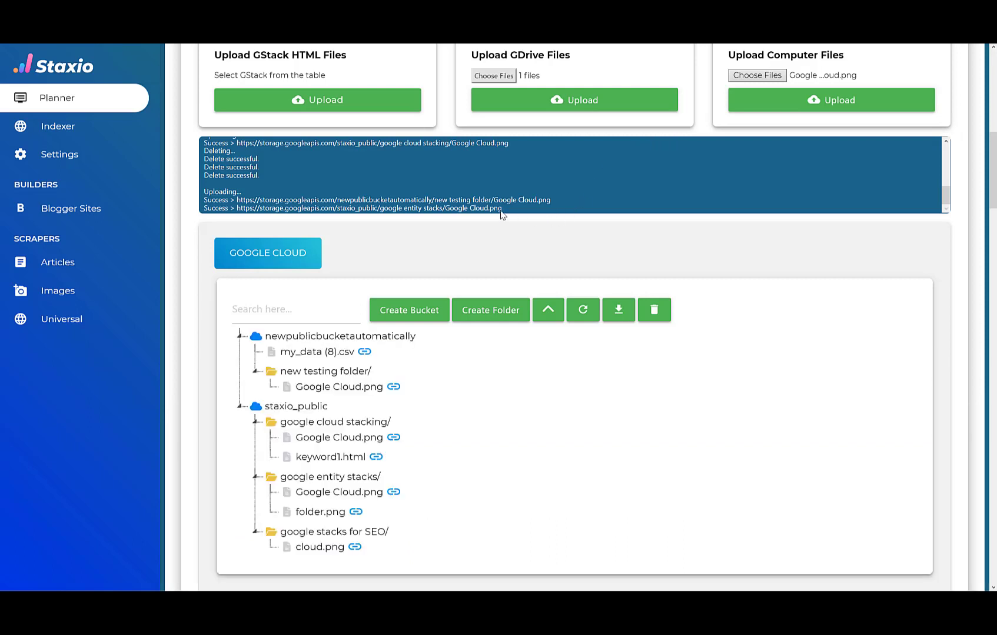
scroll(down, 3)
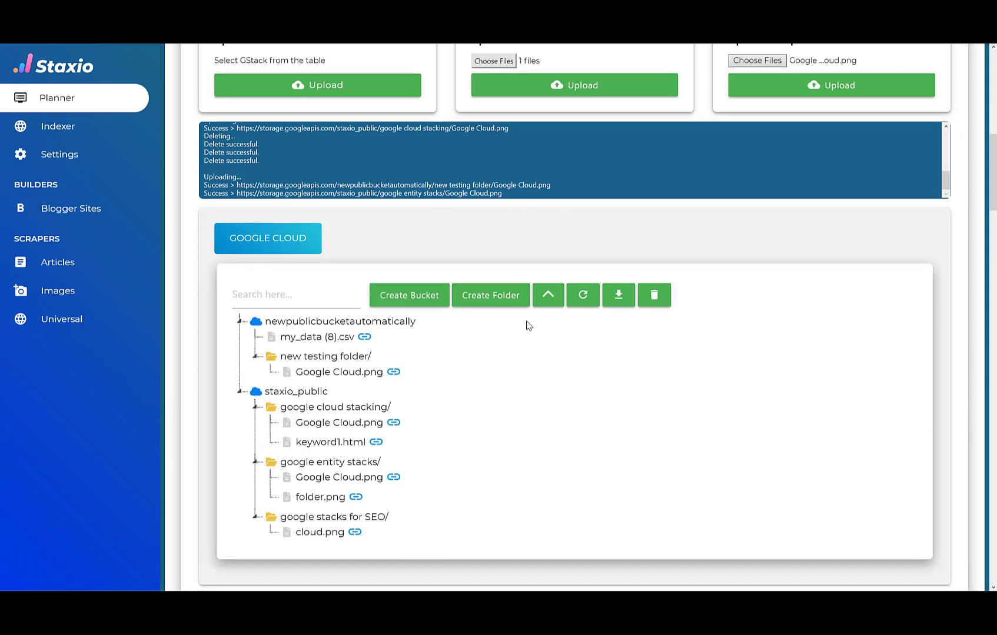